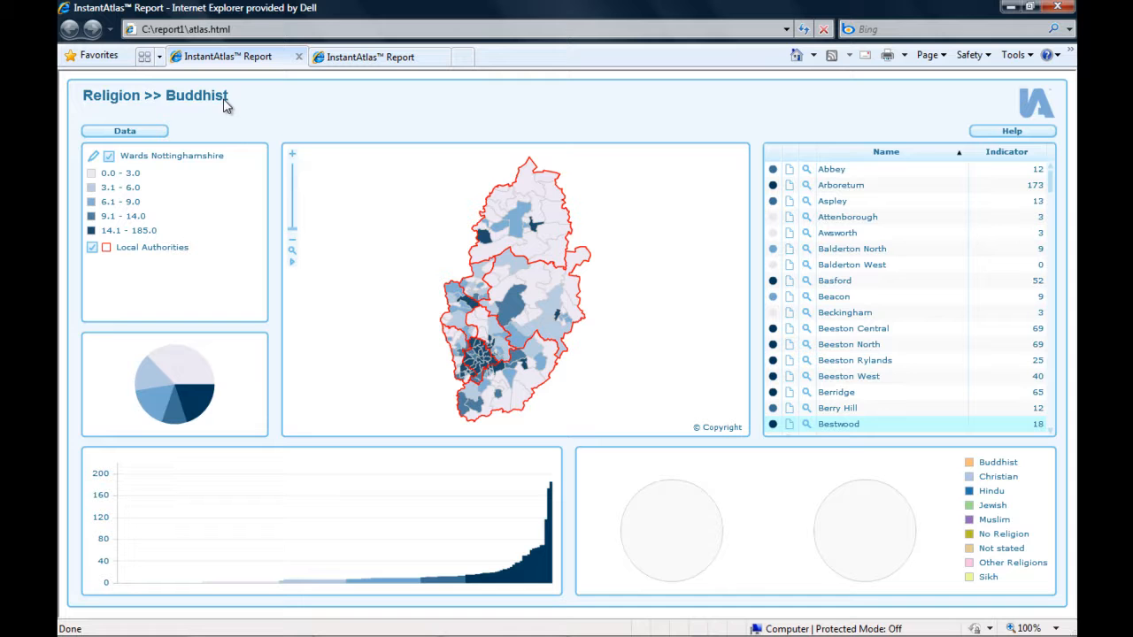
- Choose Christian from the Religion group as the mapped indicator instead of Buddhist
click(124, 131)
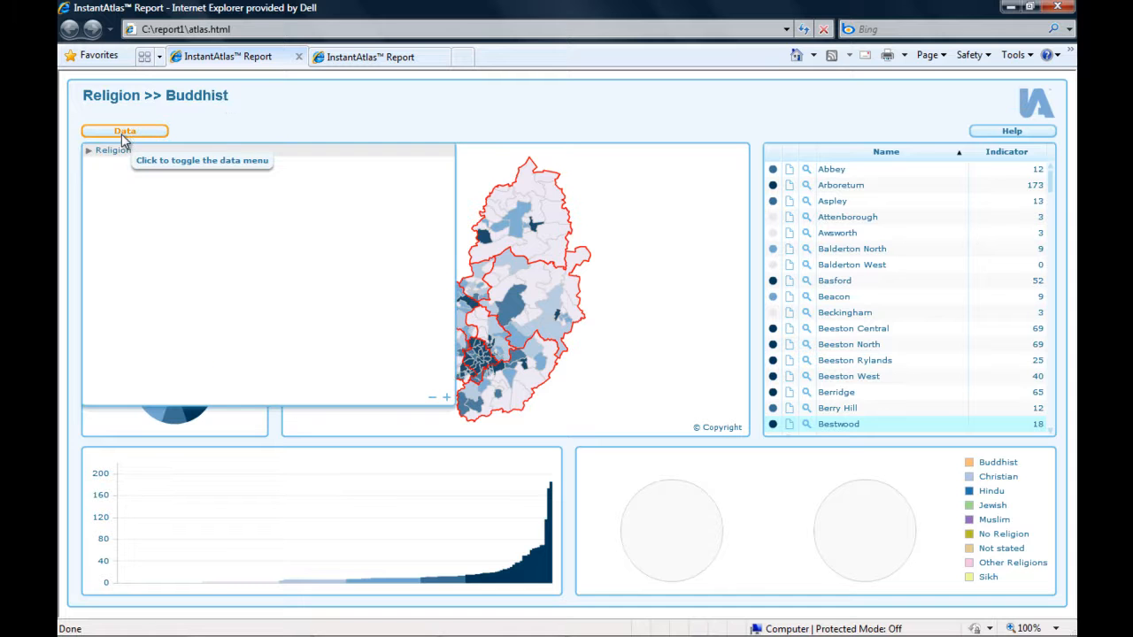
click(124, 131)
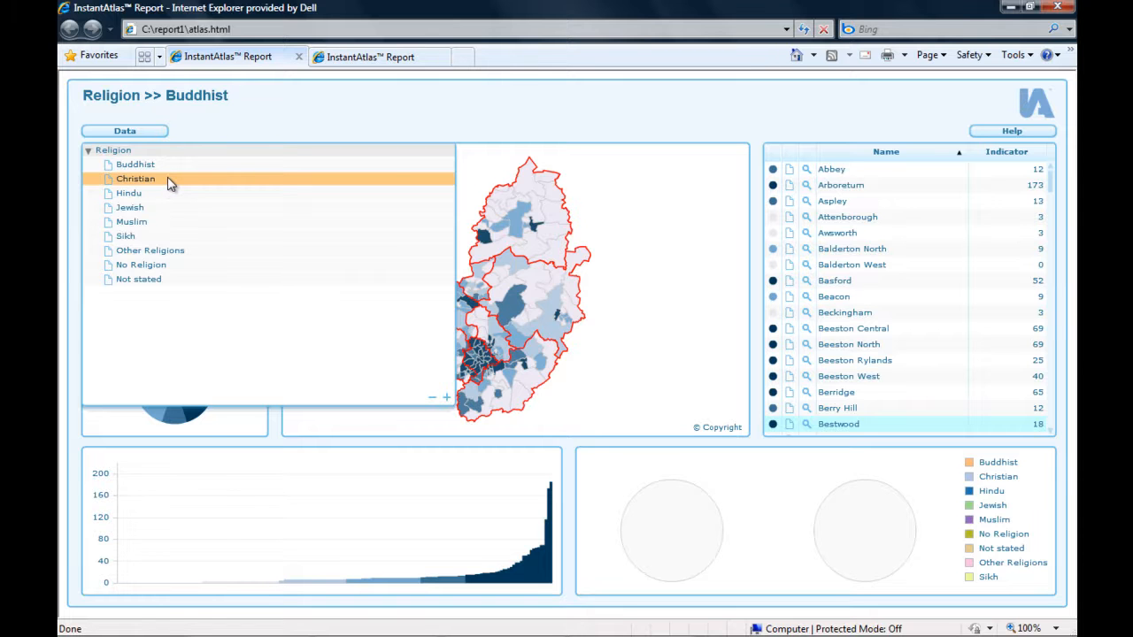
click(134, 177)
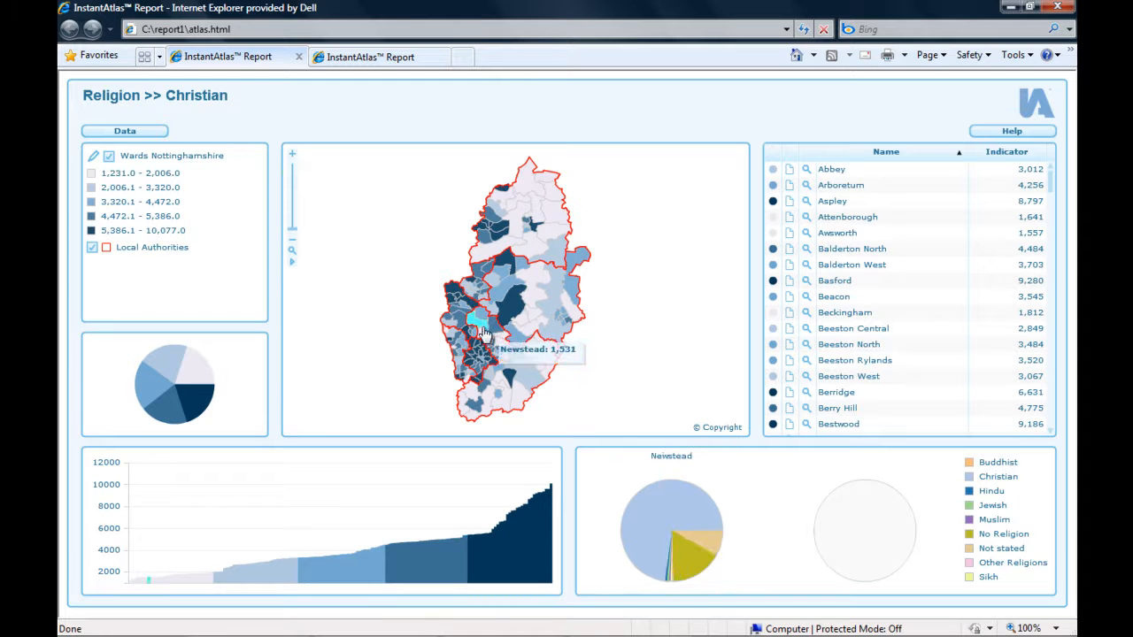
- Select Newstead in the table and Boughton on the map to fill both pie charts
click(474, 325)
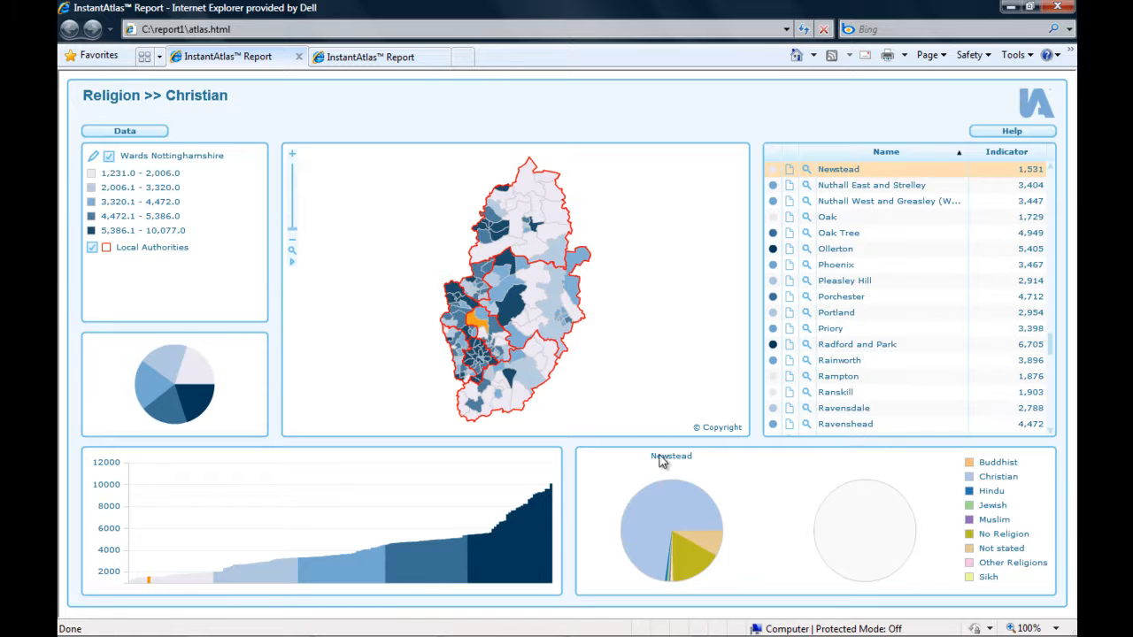
mouse_move(694, 467)
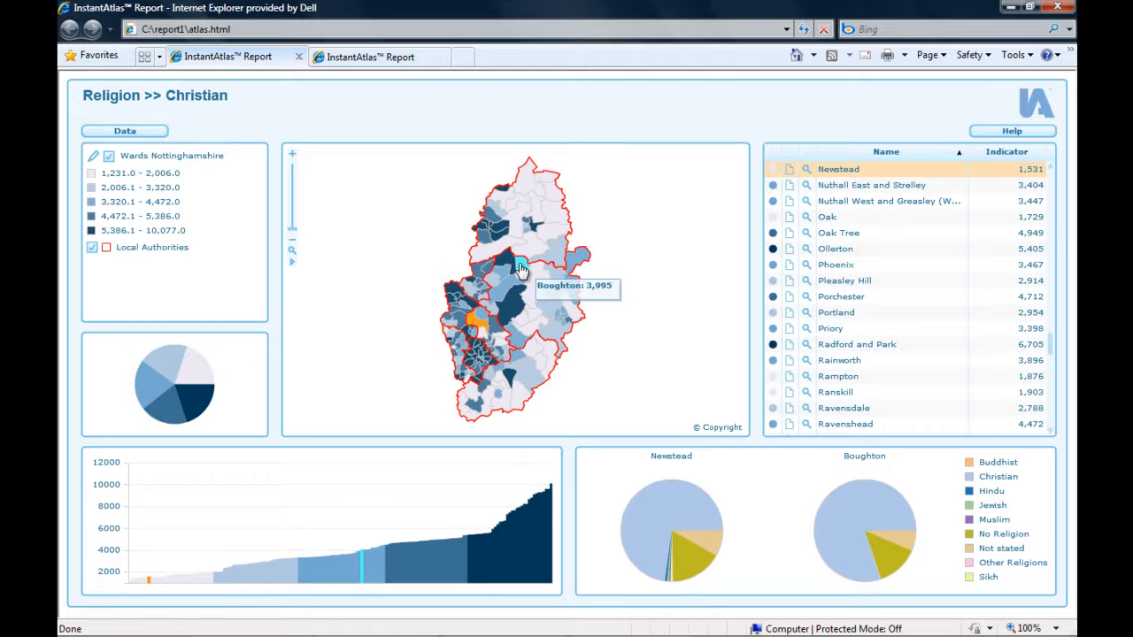
click(520, 267)
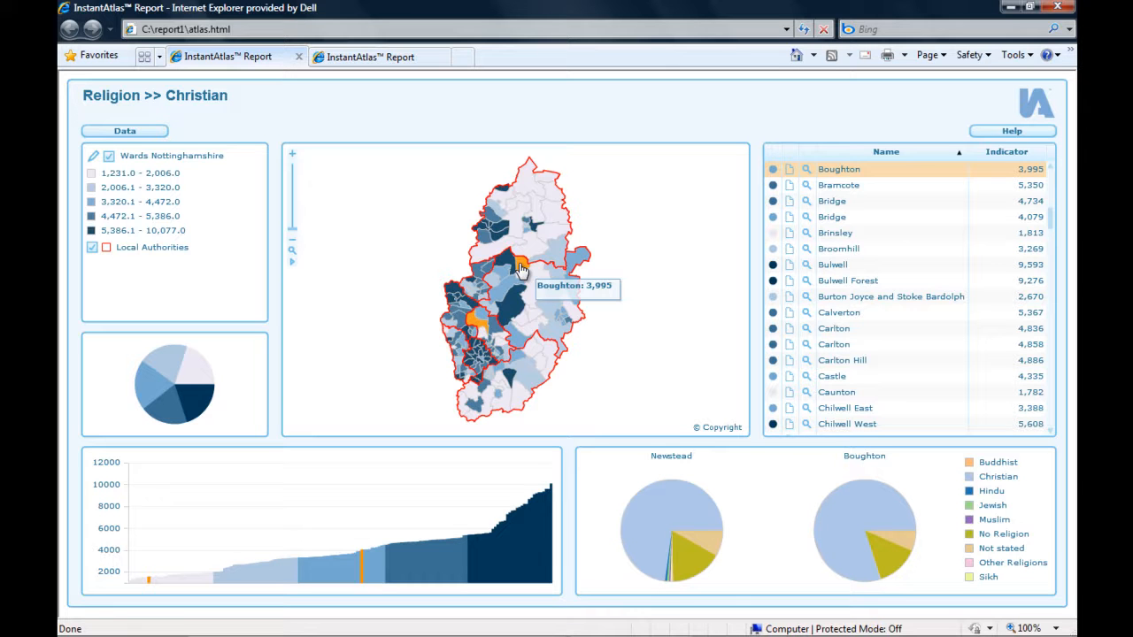
mouse_move(664, 366)
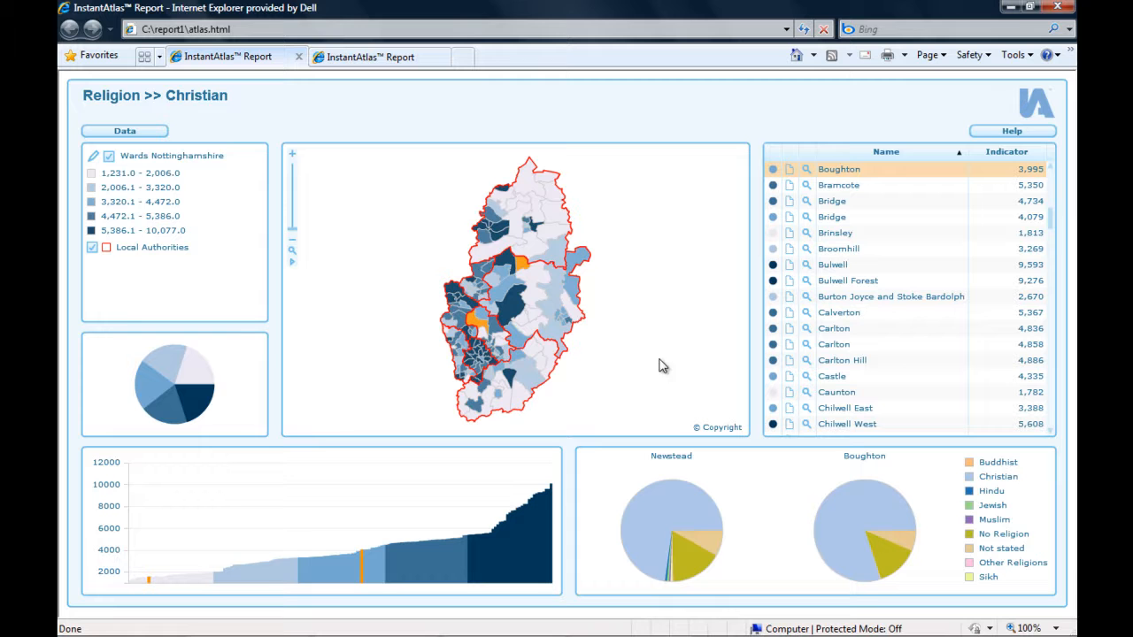
mouse_move(676, 372)
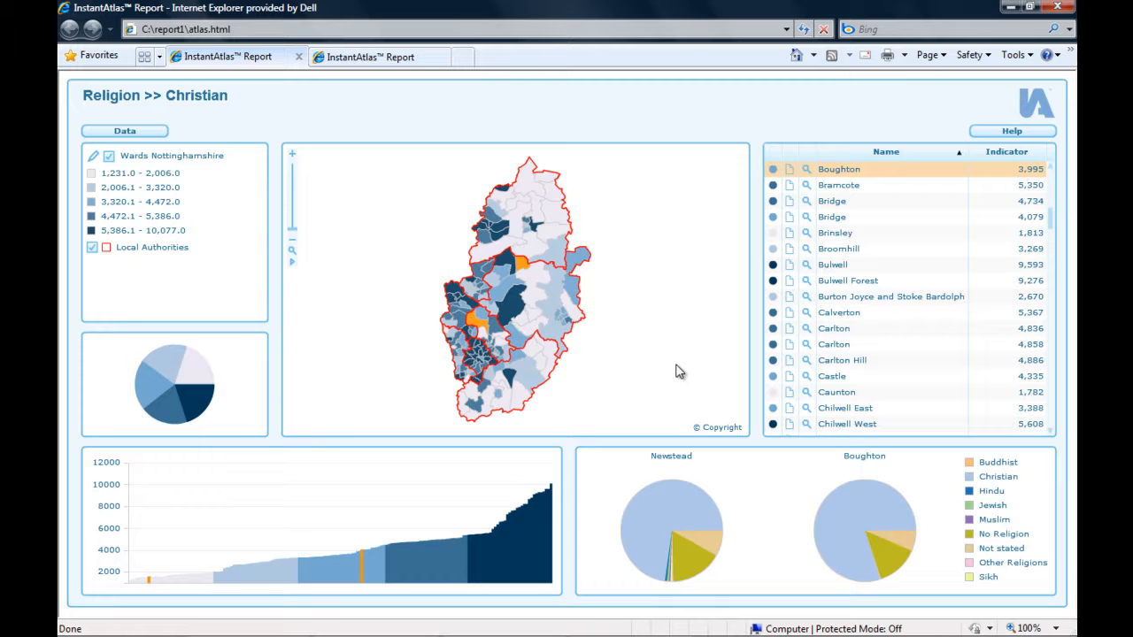
mouse_move(777, 499)
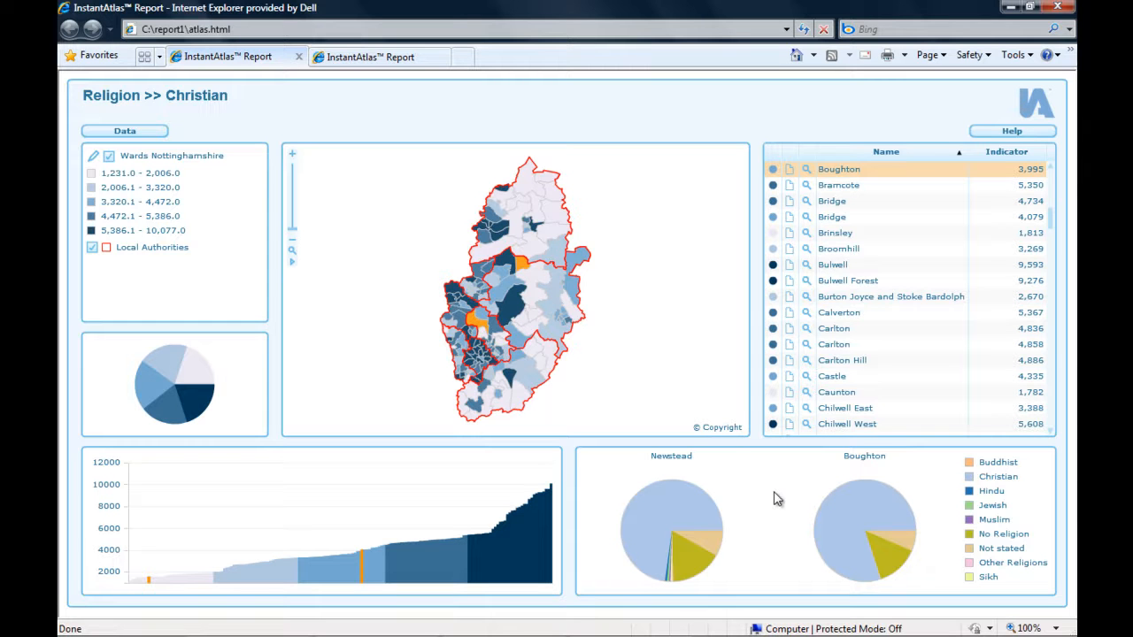
mouse_move(653, 510)
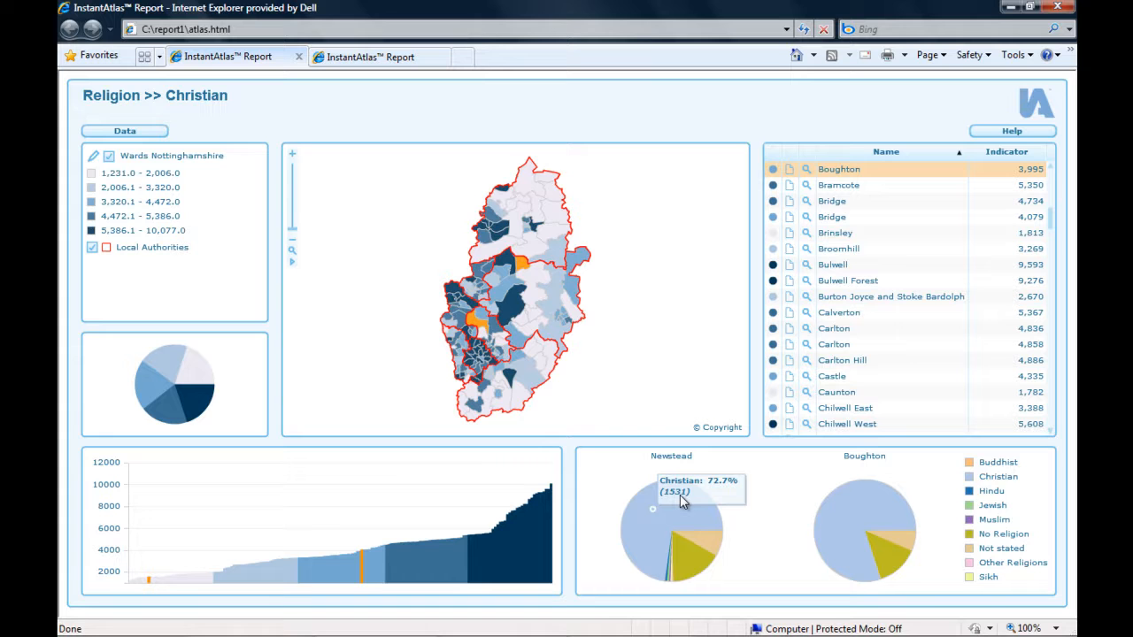
mouse_move(787, 481)
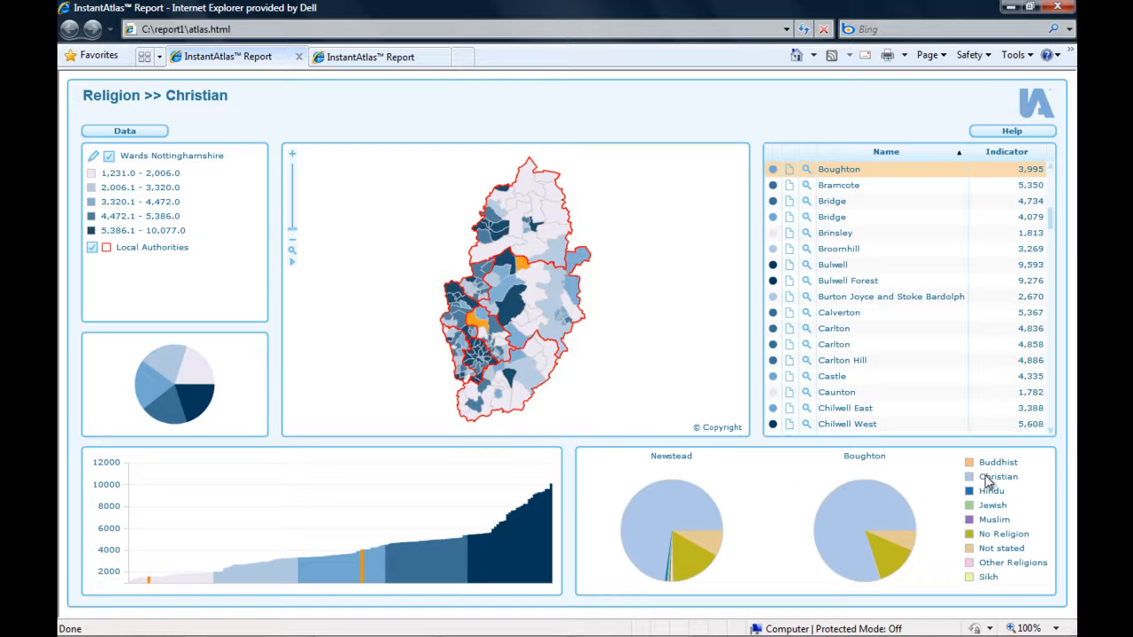
mouse_move(974, 588)
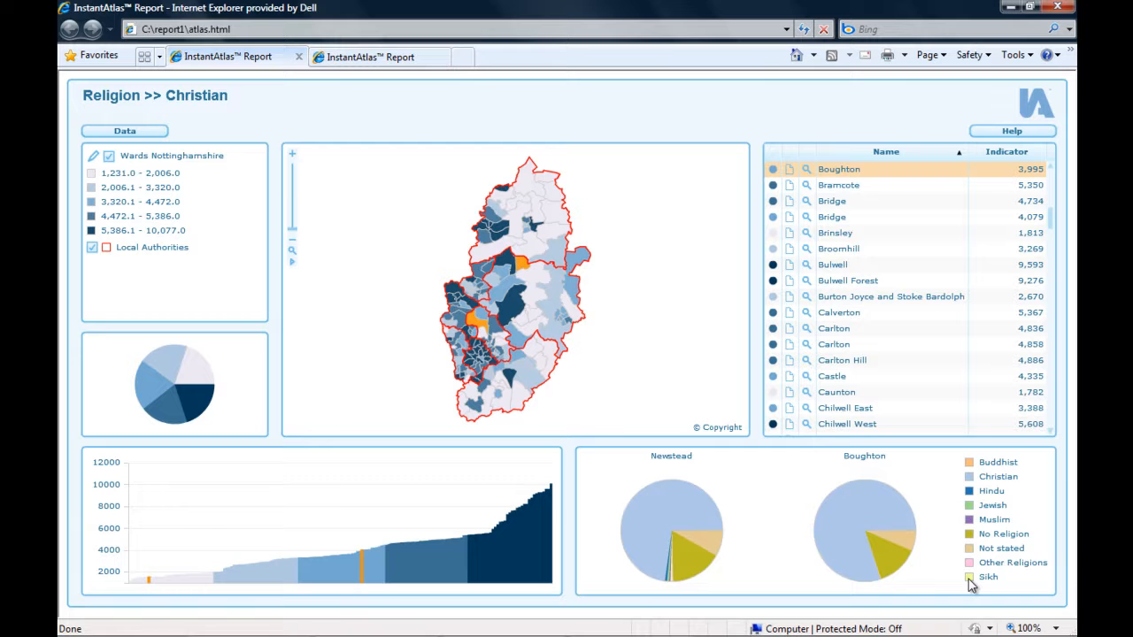
mouse_move(963, 586)
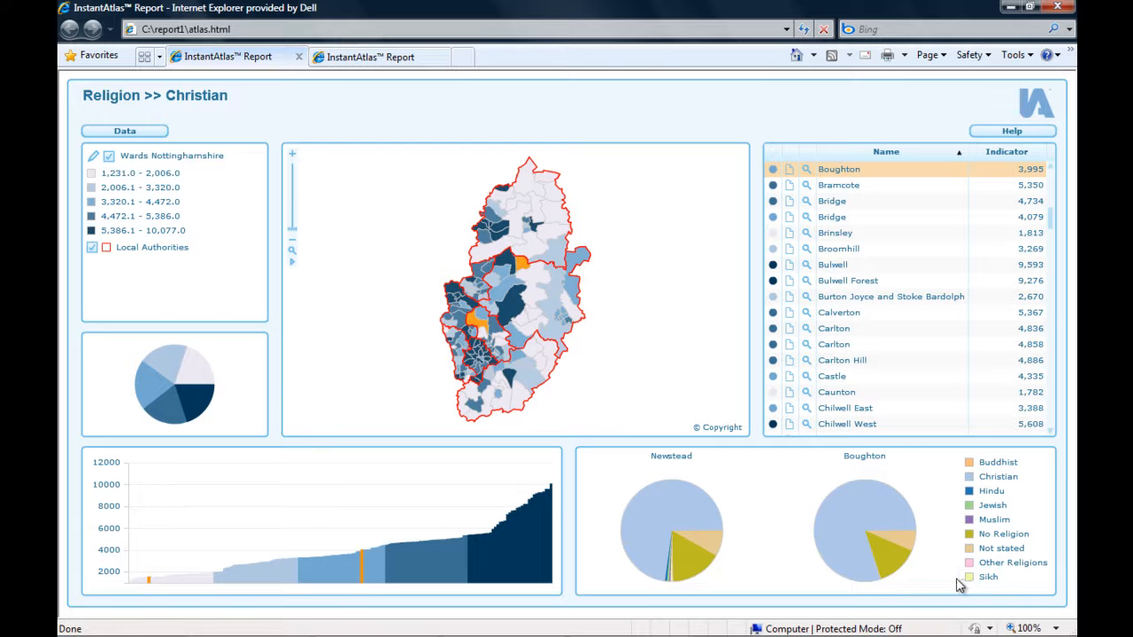
mouse_move(569, 605)
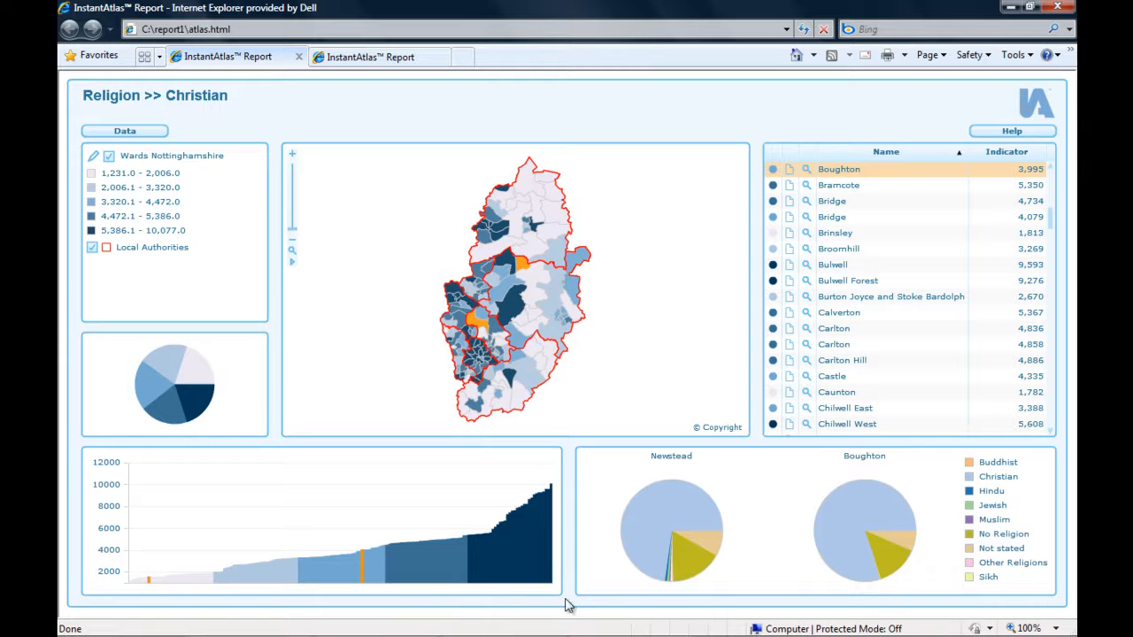
click(230, 624)
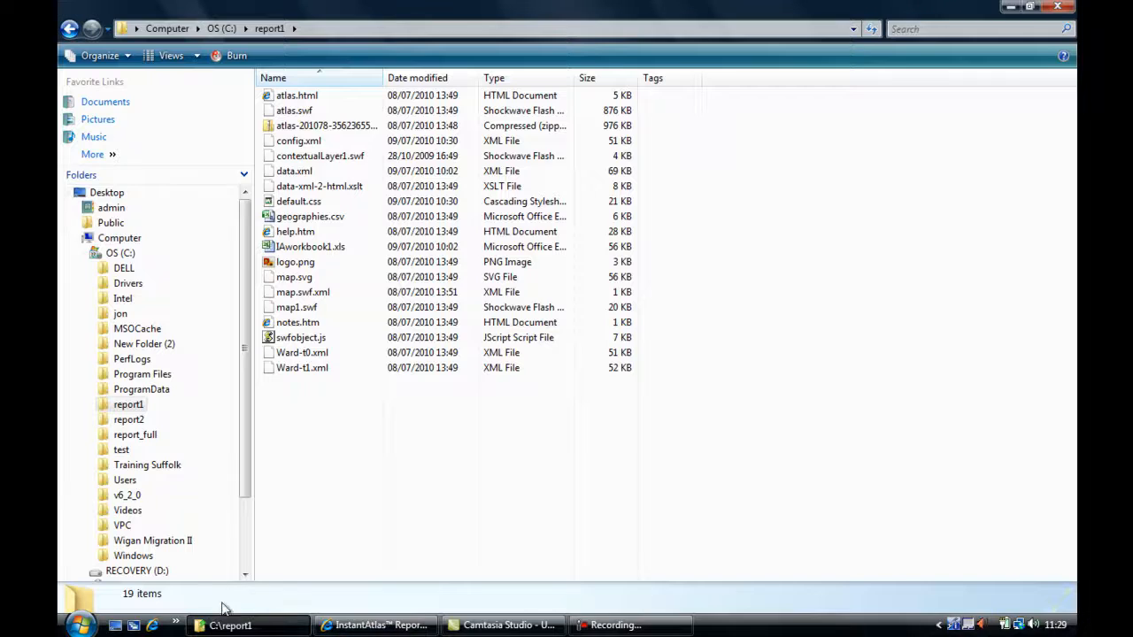
right_click(297, 141)
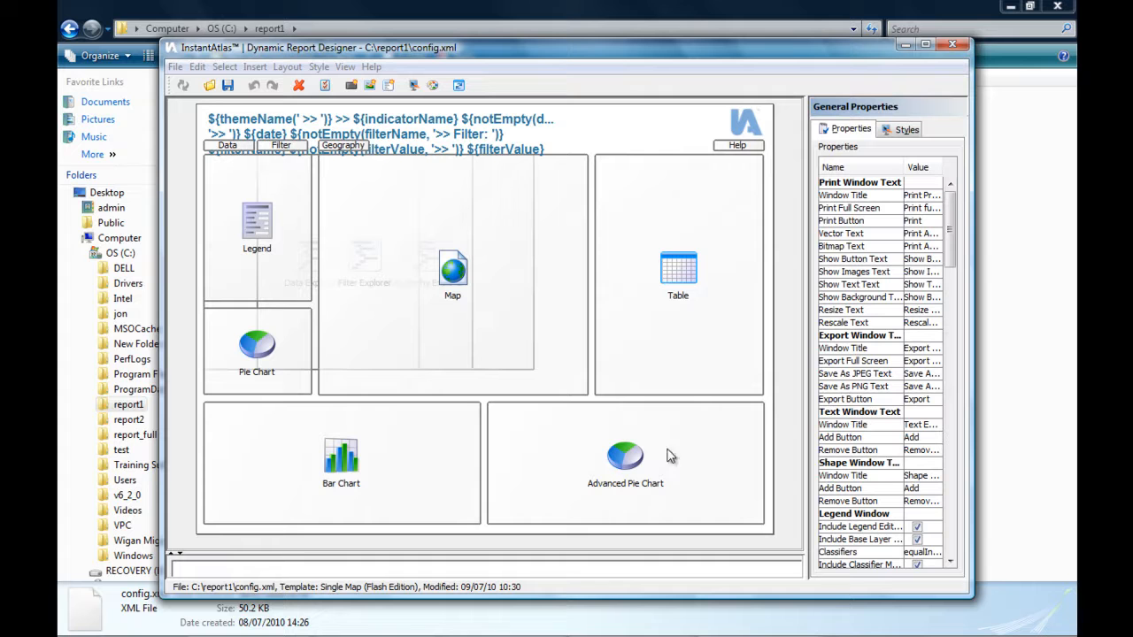
mouse_move(634, 469)
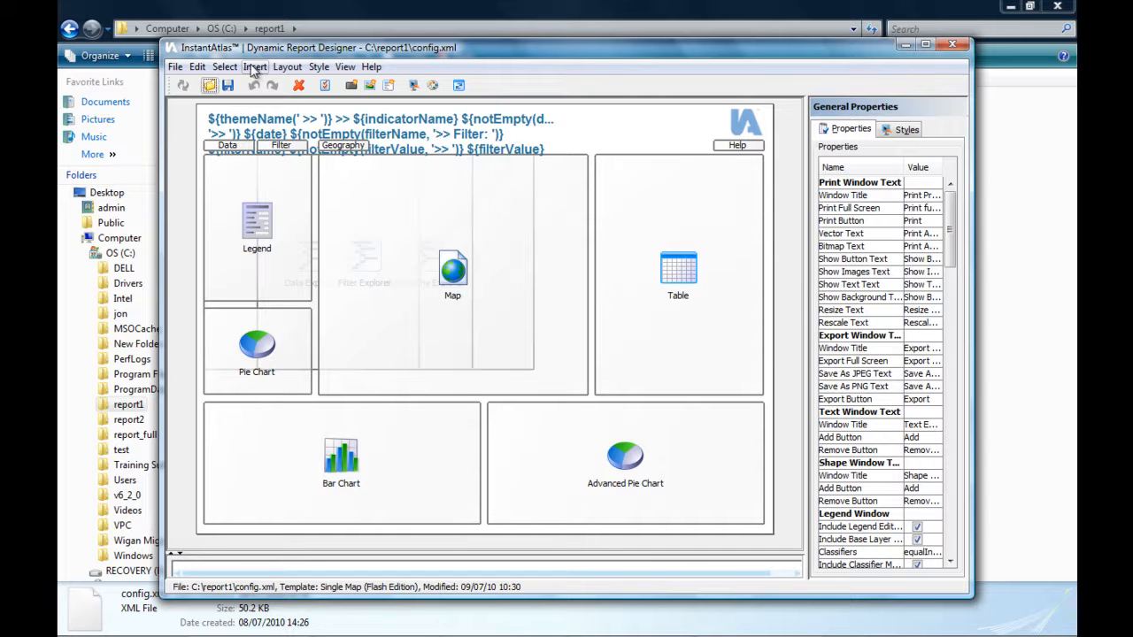
click(255, 68)
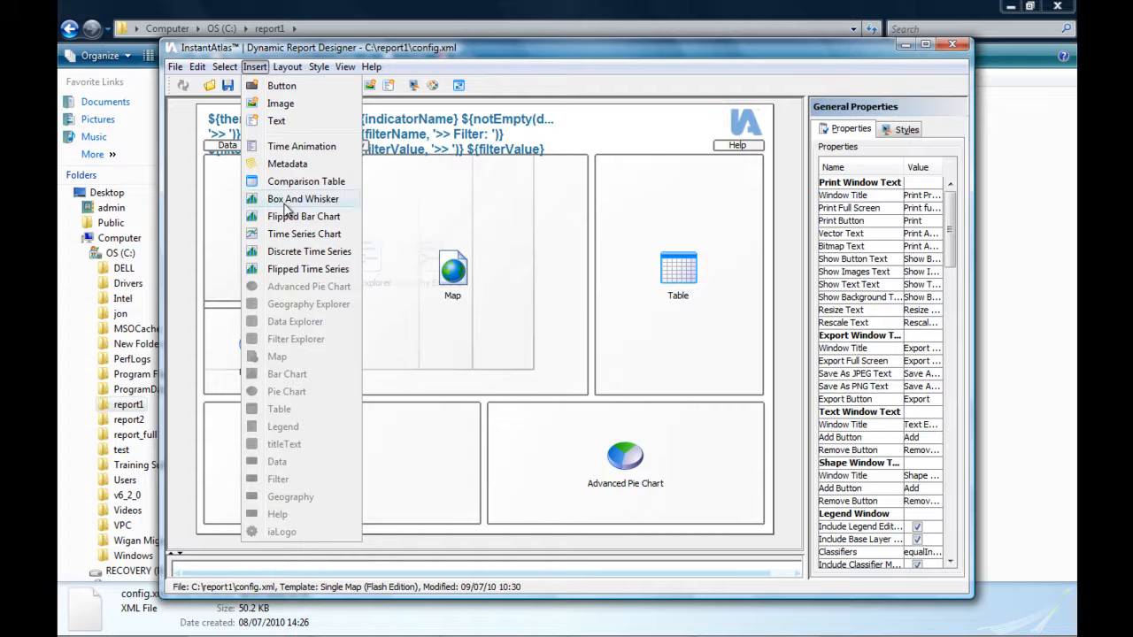
mouse_move(531, 184)
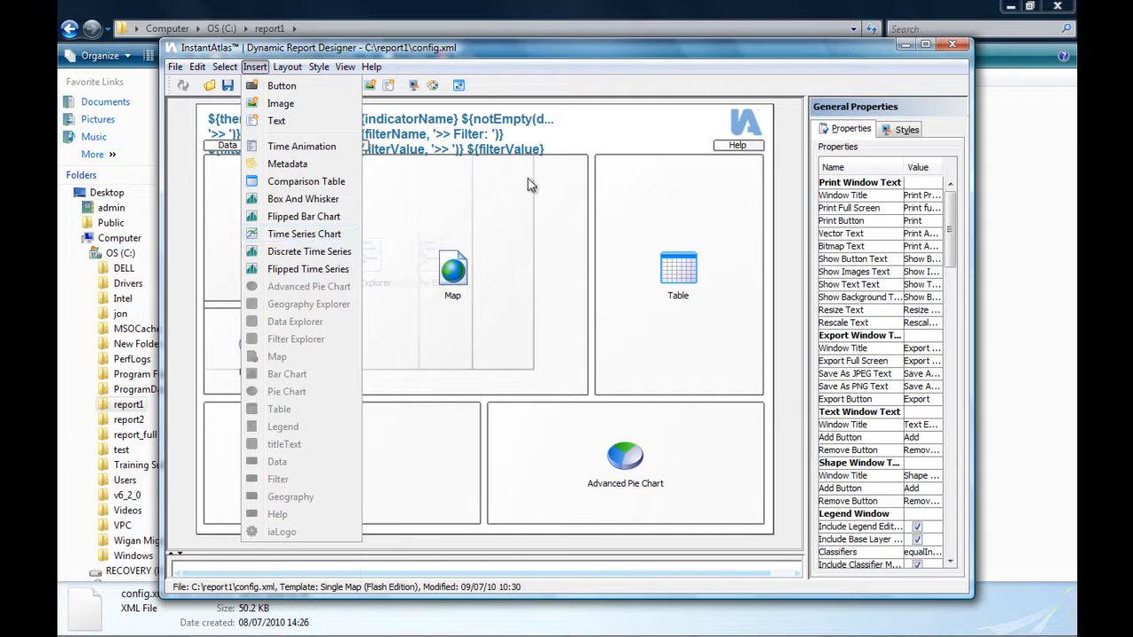
mouse_move(575, 138)
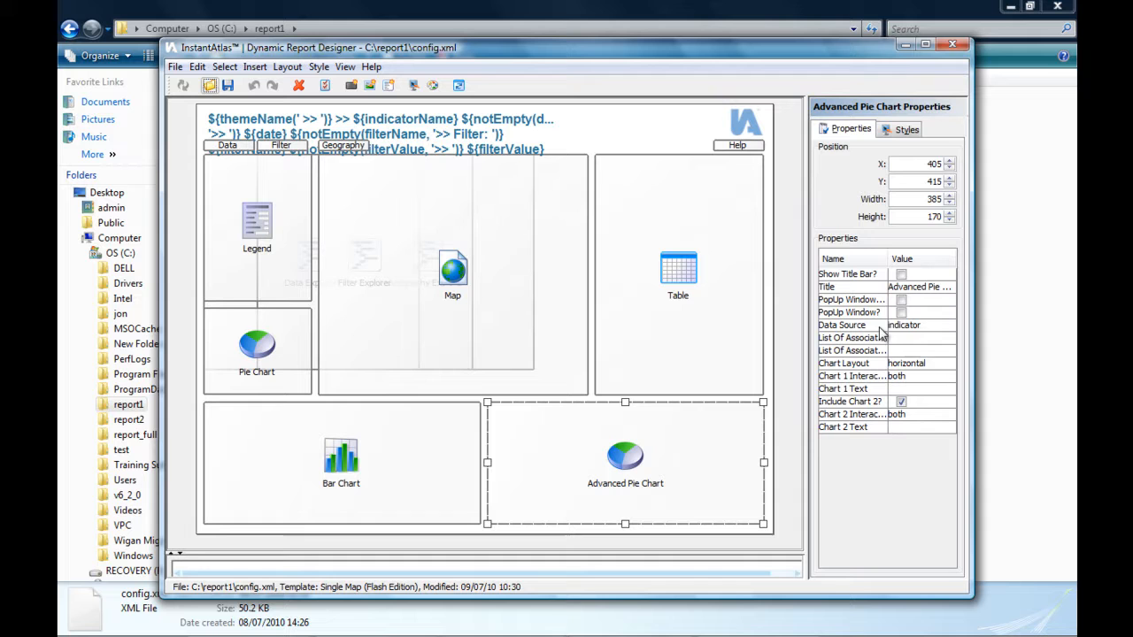
click(920, 326)
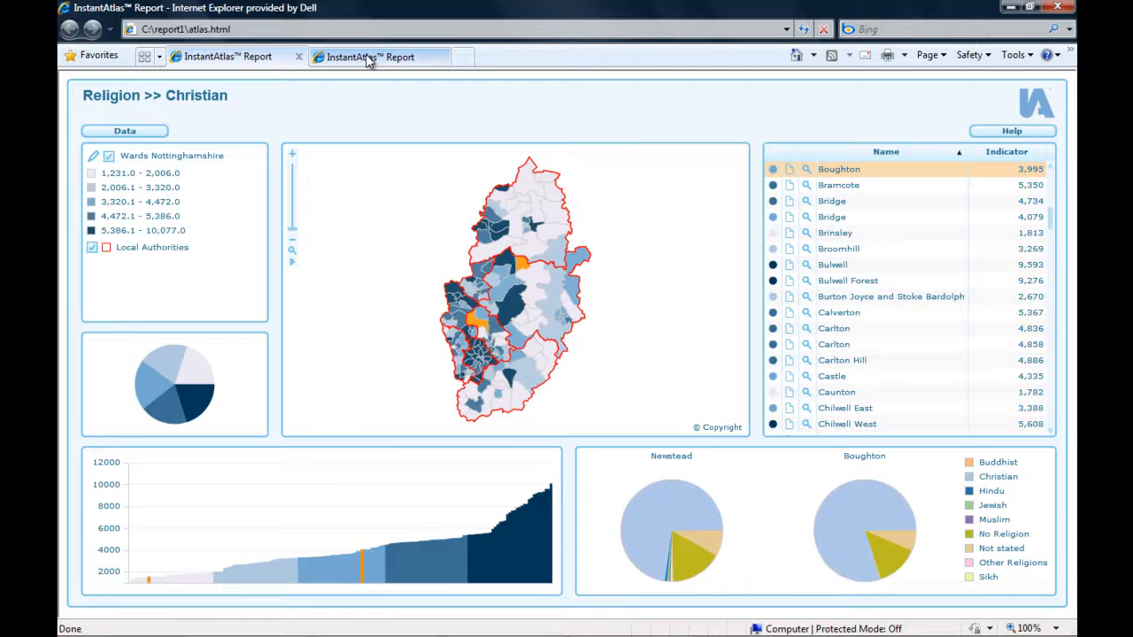
- Switch to the Total Population report and show Awsworth's age-group pie breakdown
click(370, 57)
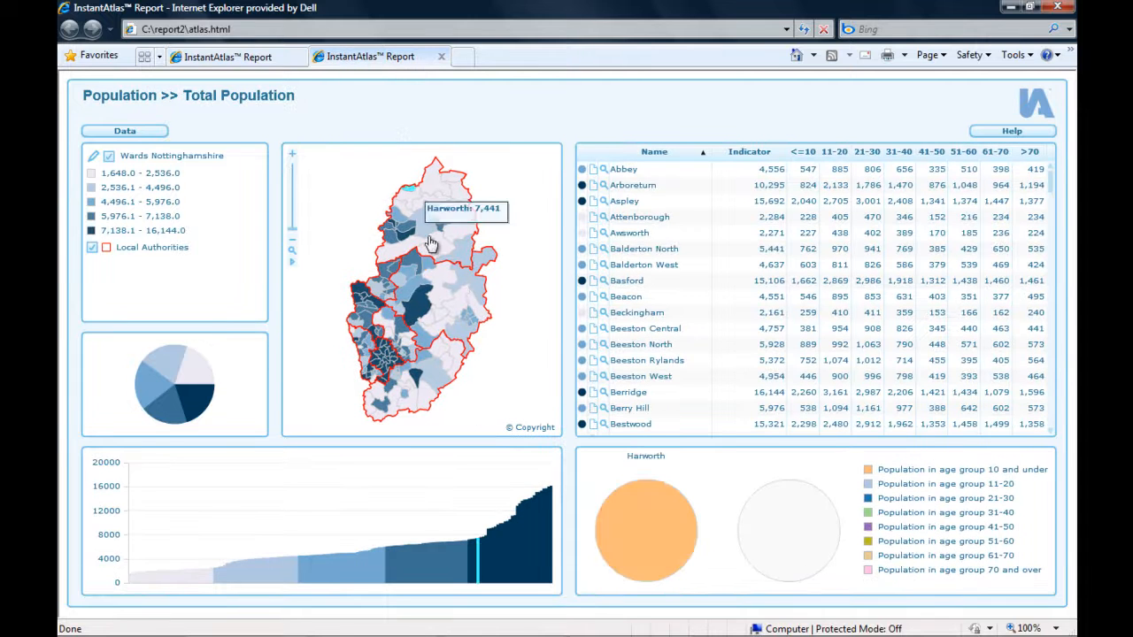
mouse_move(464, 328)
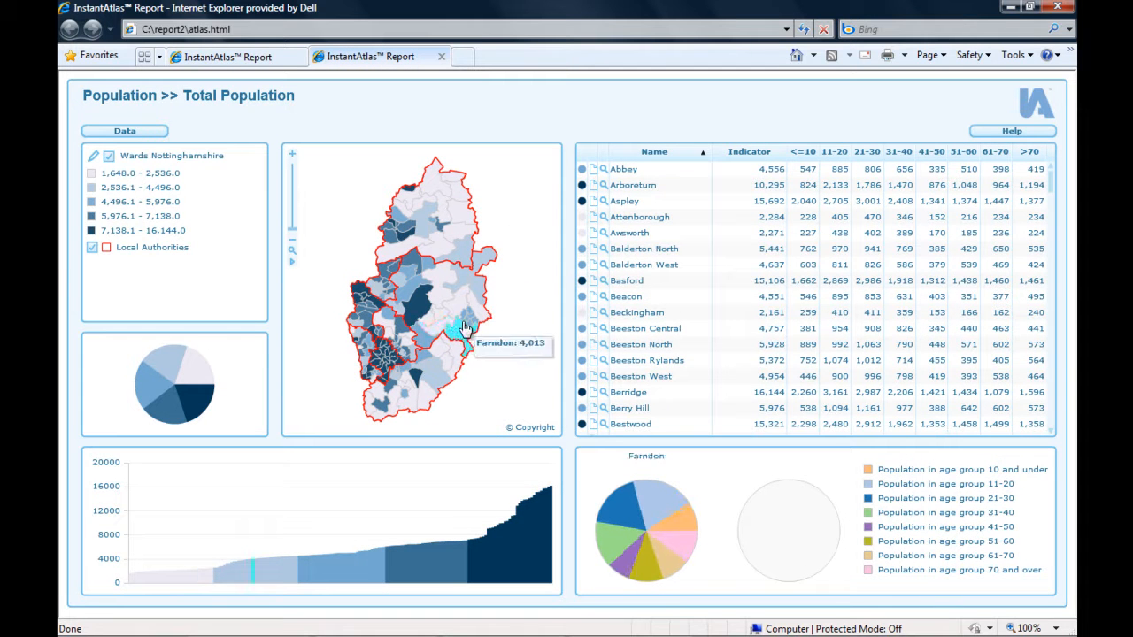
mouse_move(542, 331)
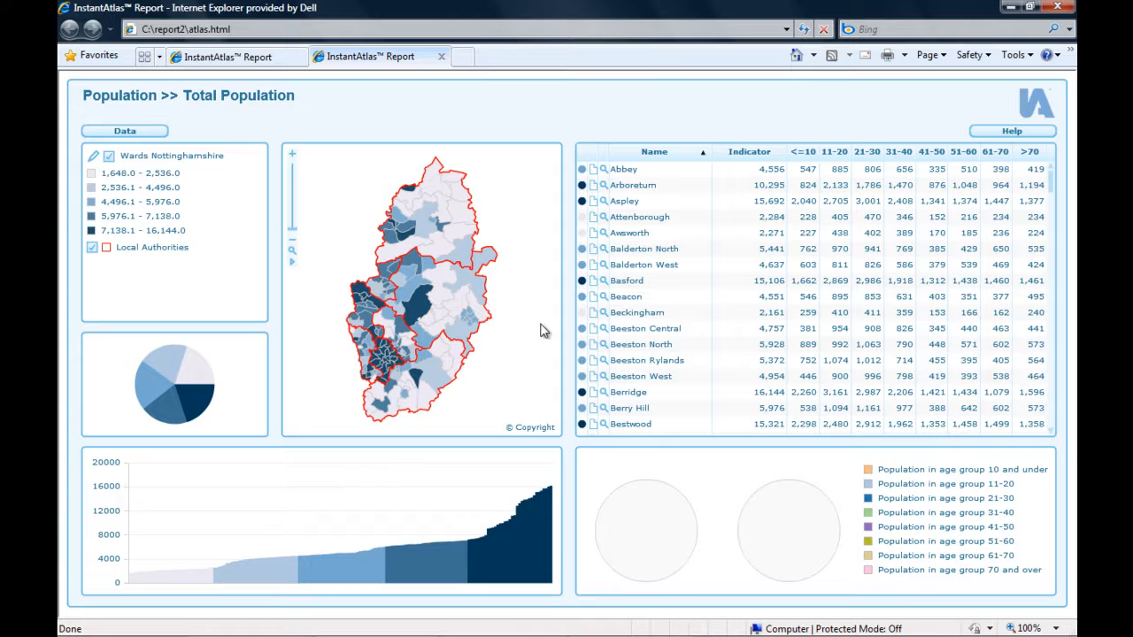
mouse_move(549, 343)
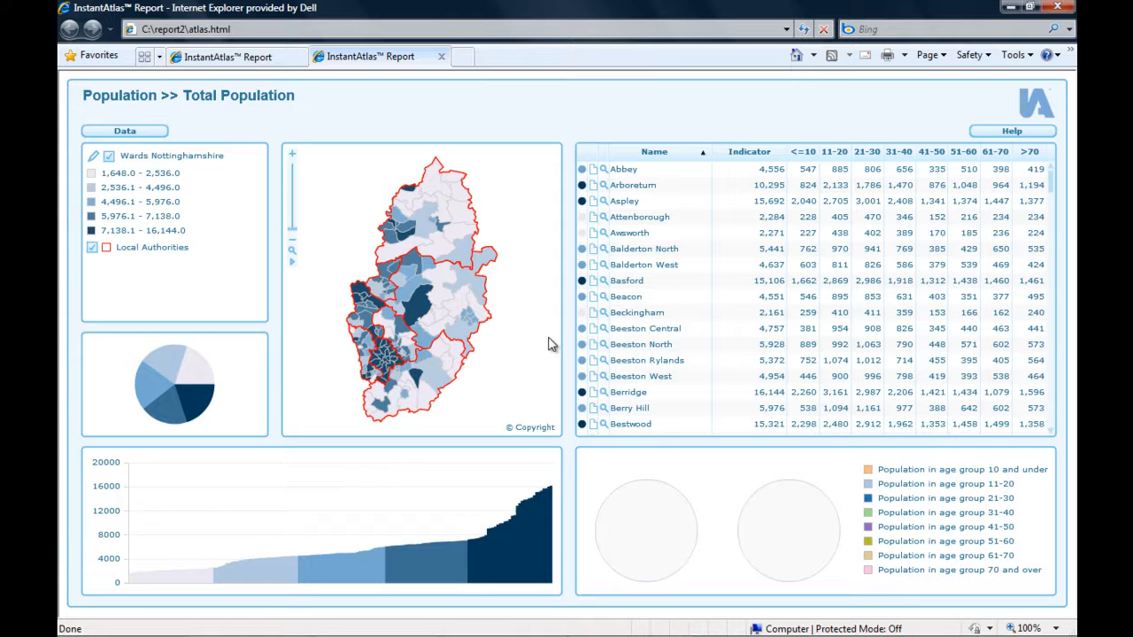
mouse_move(534, 350)
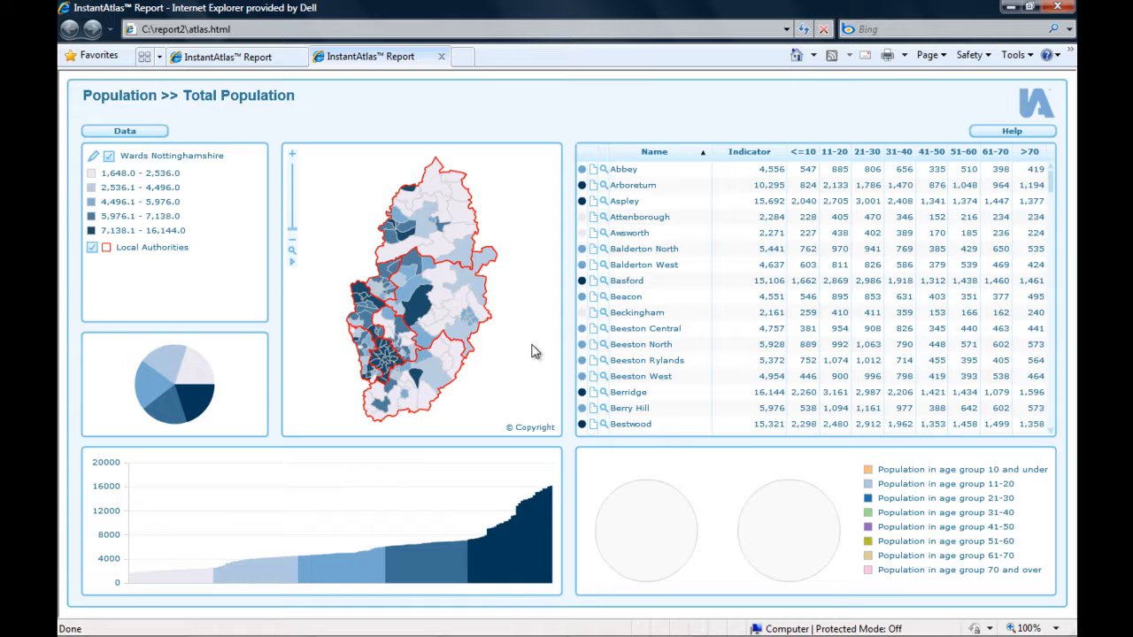
mouse_move(223, 106)
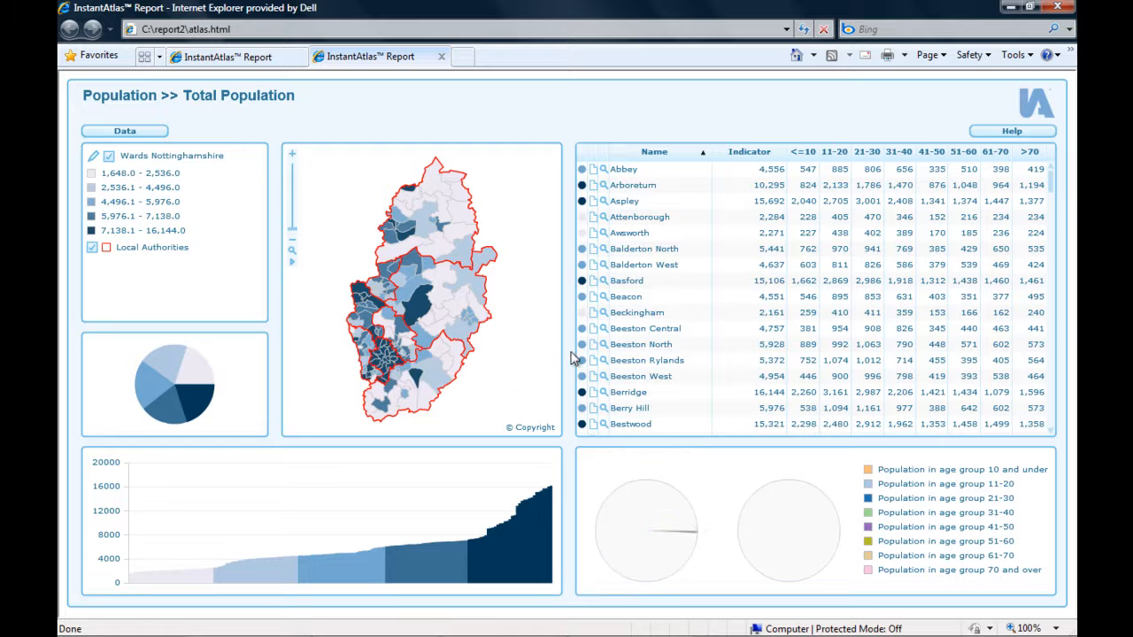
click(629, 231)
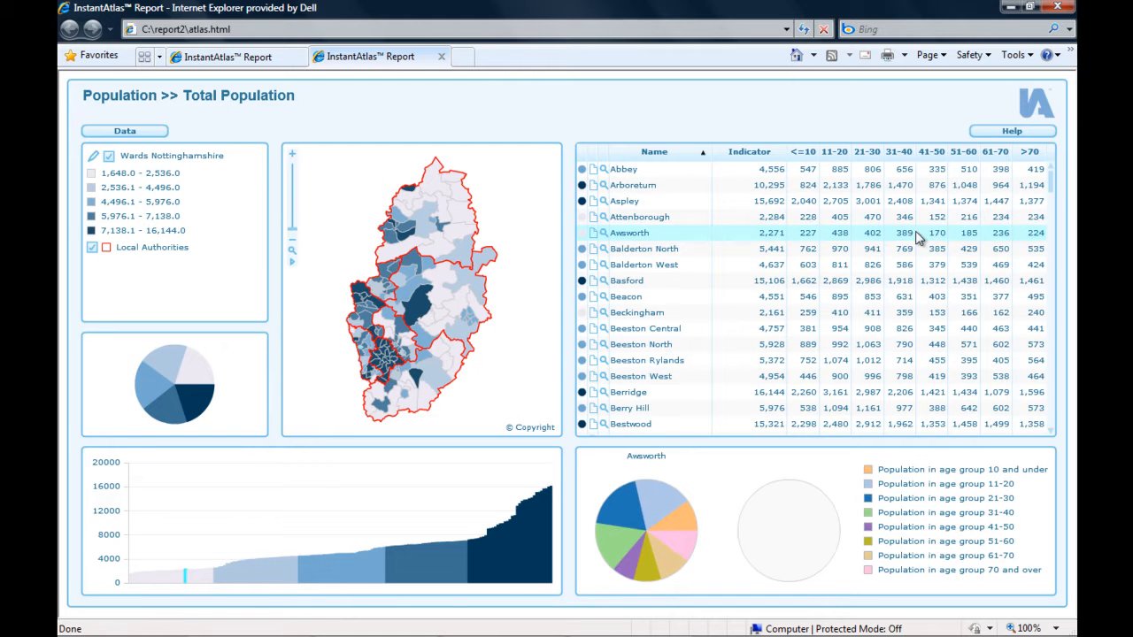
mouse_move(934, 244)
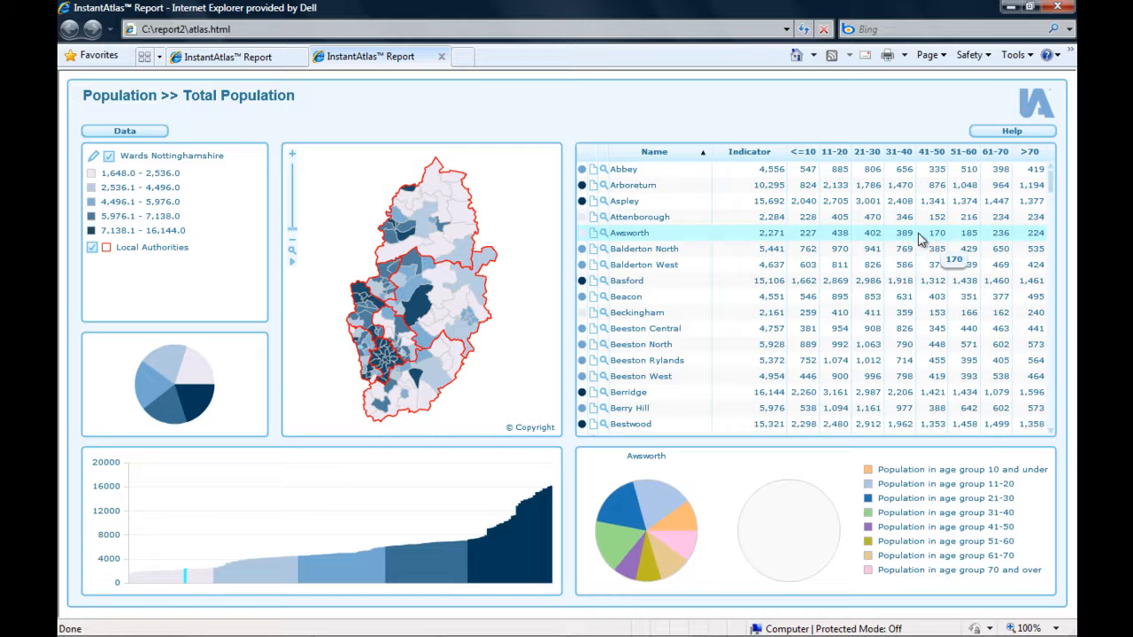
click(645, 248)
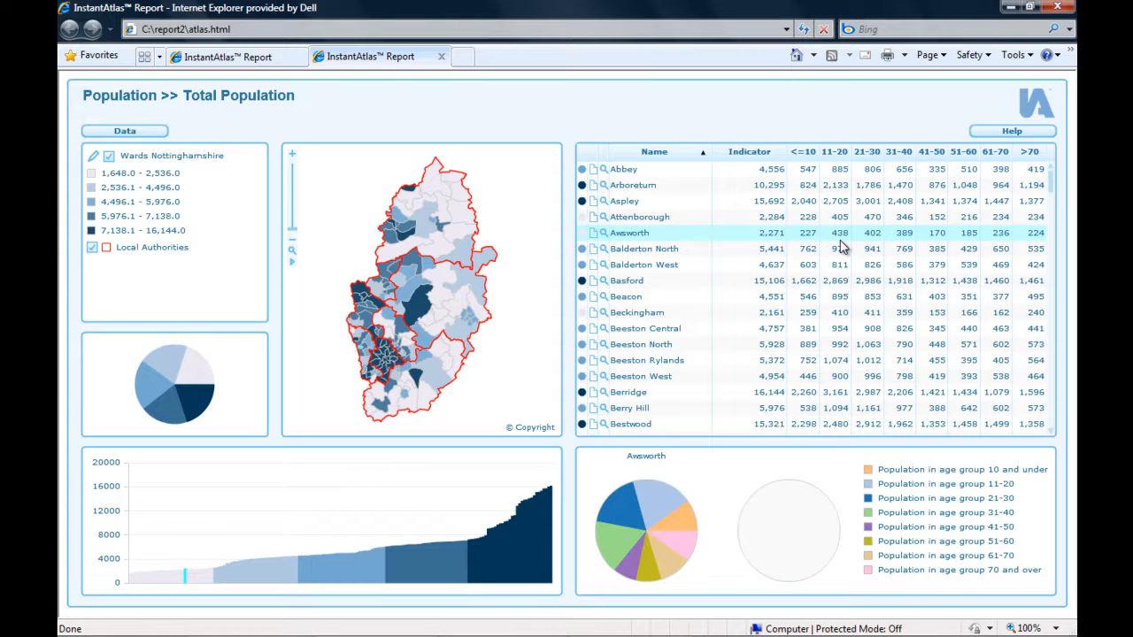
- Select further ward rows, ending on Beckingham, to compare their age-group pies
click(645, 328)
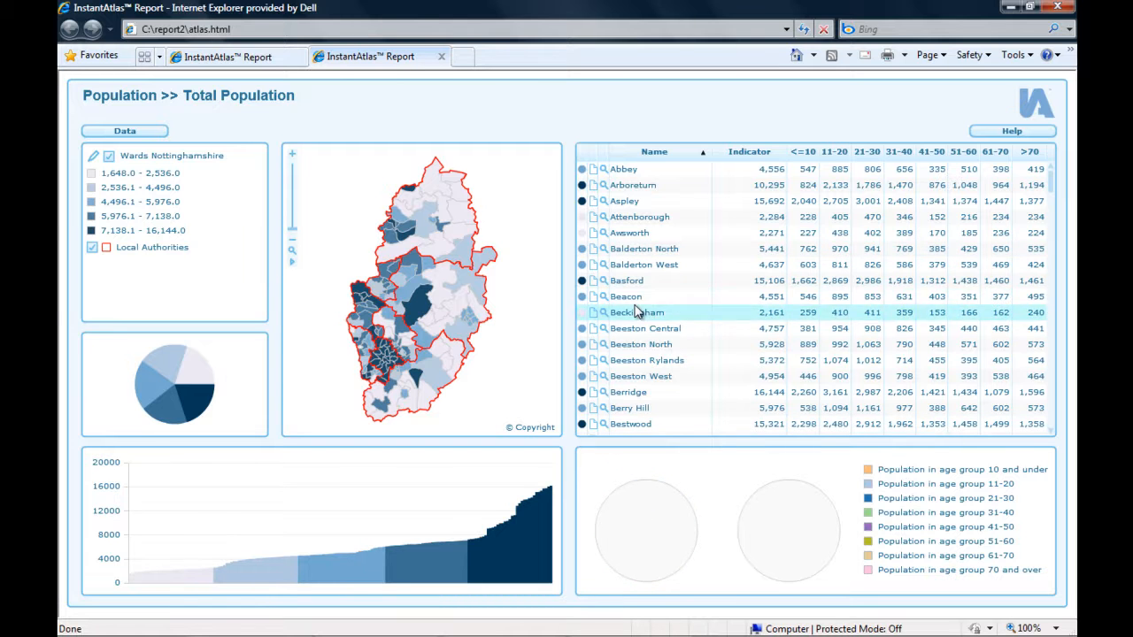
click(626, 298)
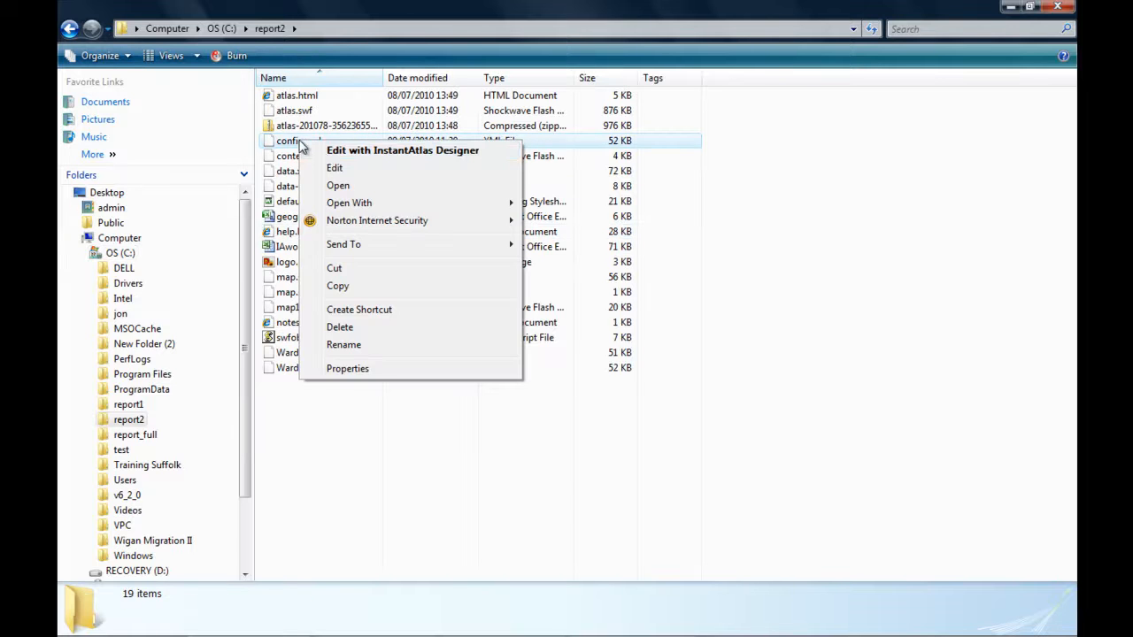
- Edit the report2 configuration in Designer and show the Advanced Pie Chart's properties
click(404, 149)
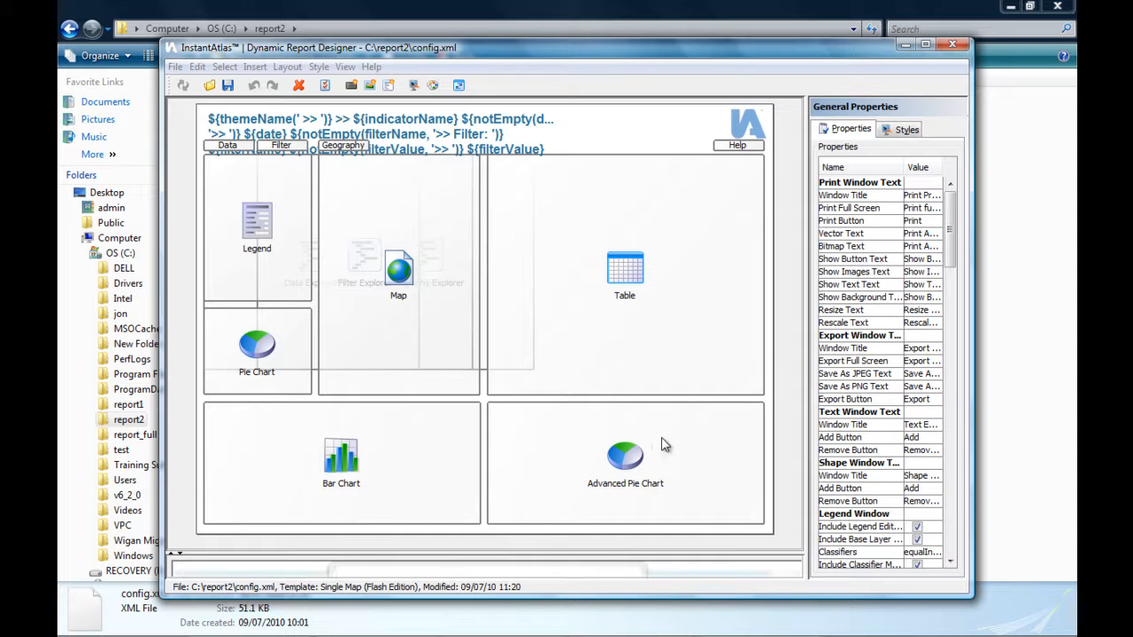
click(625, 464)
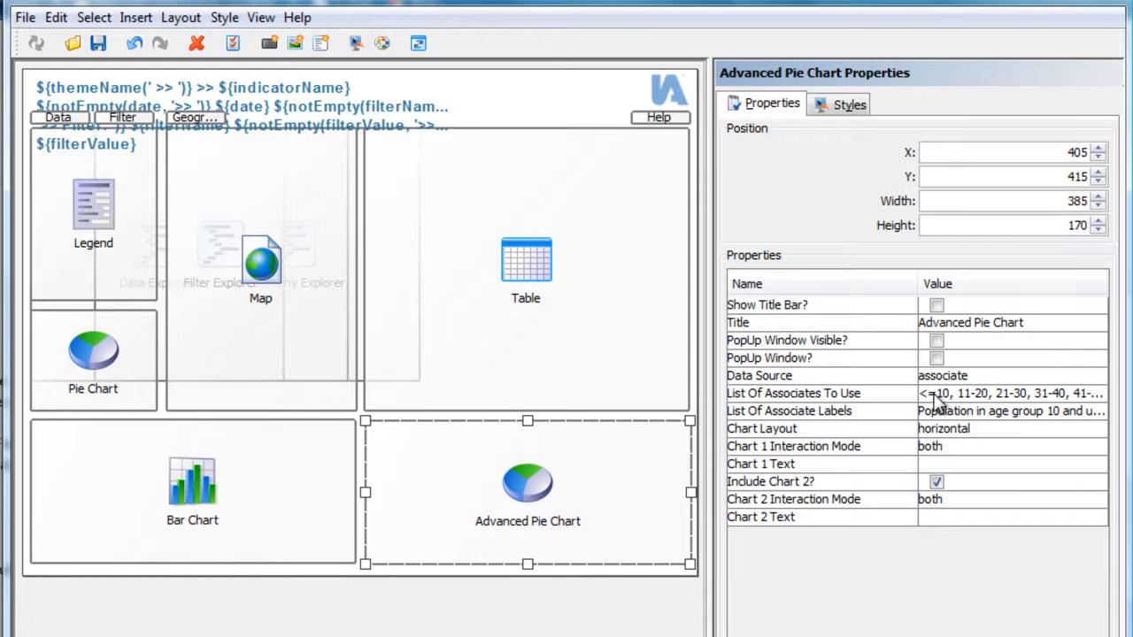
mouse_move(865, 403)
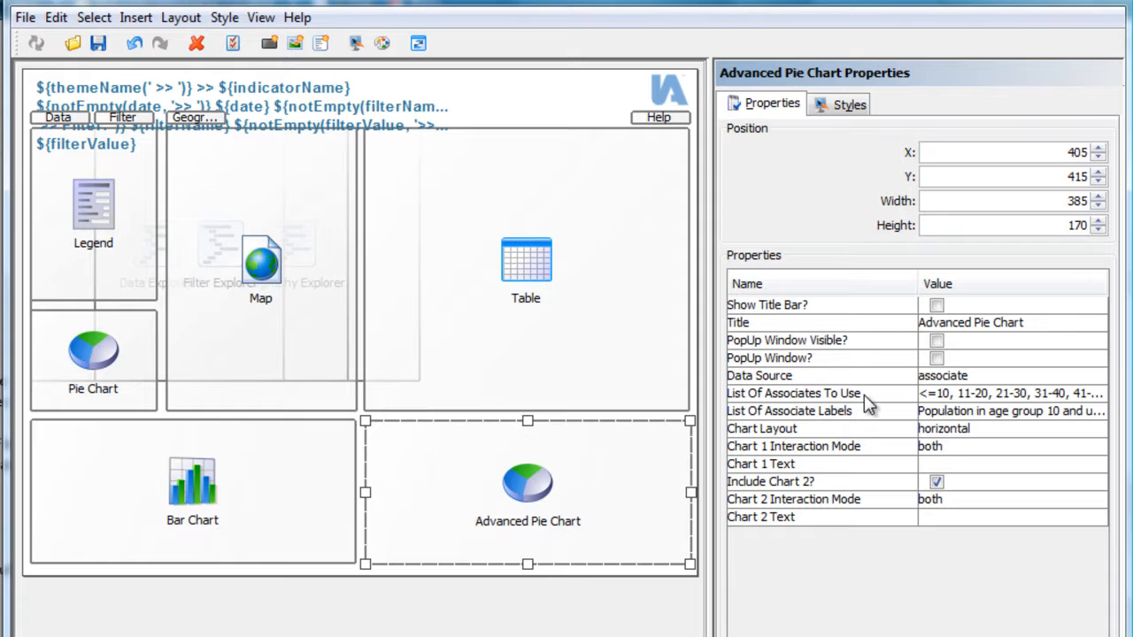
mouse_move(927, 398)
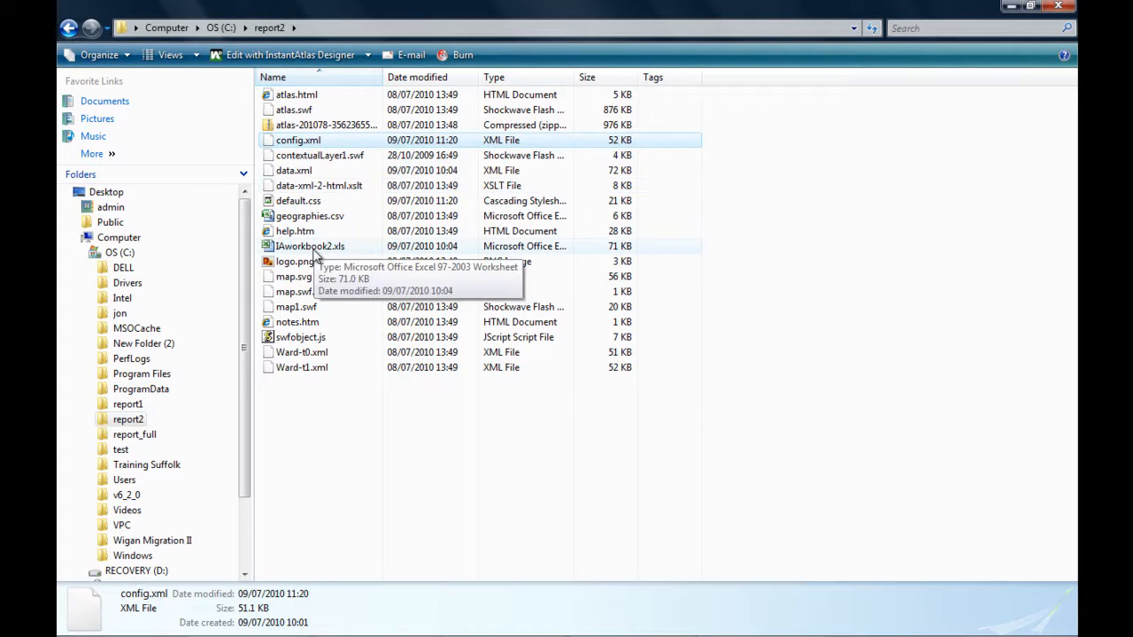
- Check the <=10 and 11-20 age-group column headings in IAworkbook2.xls
double_click(309, 246)
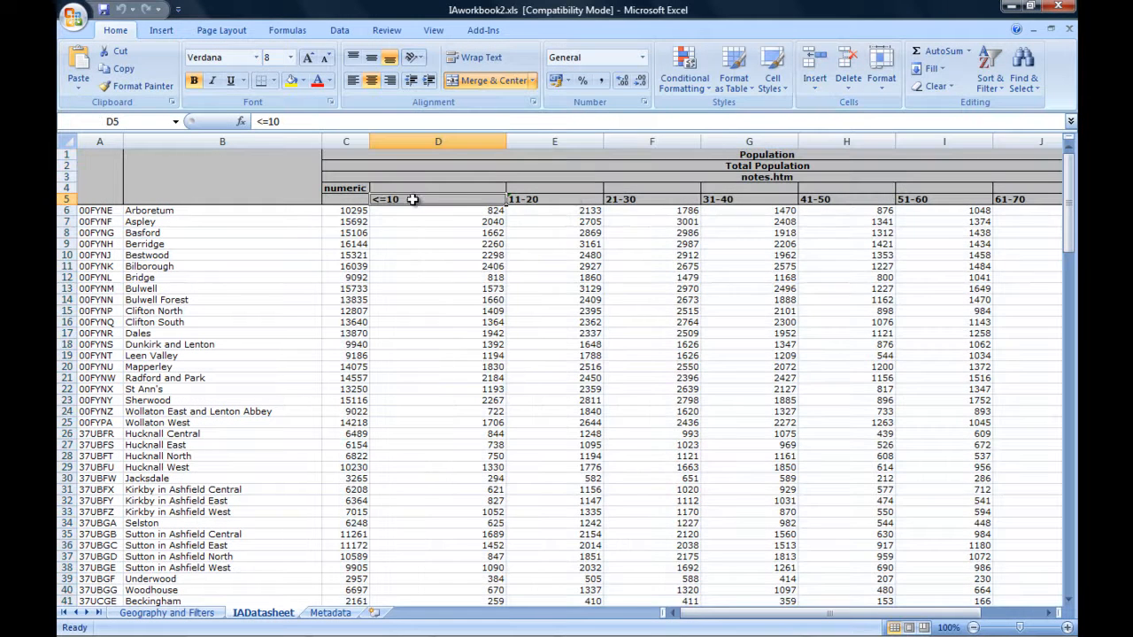
click(554, 199)
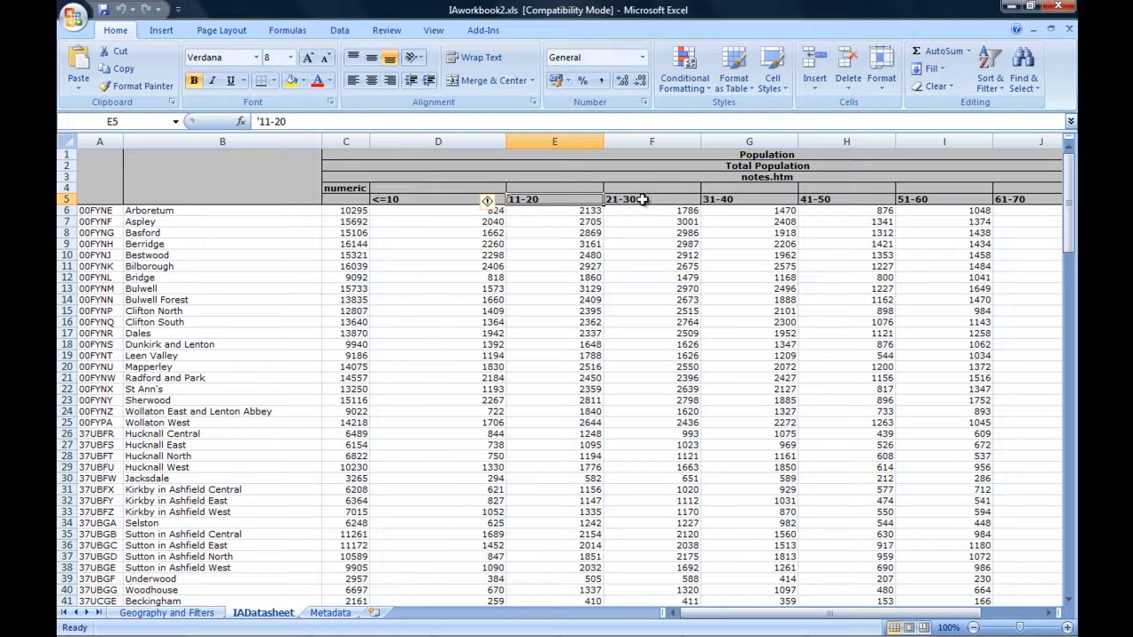
click(749, 198)
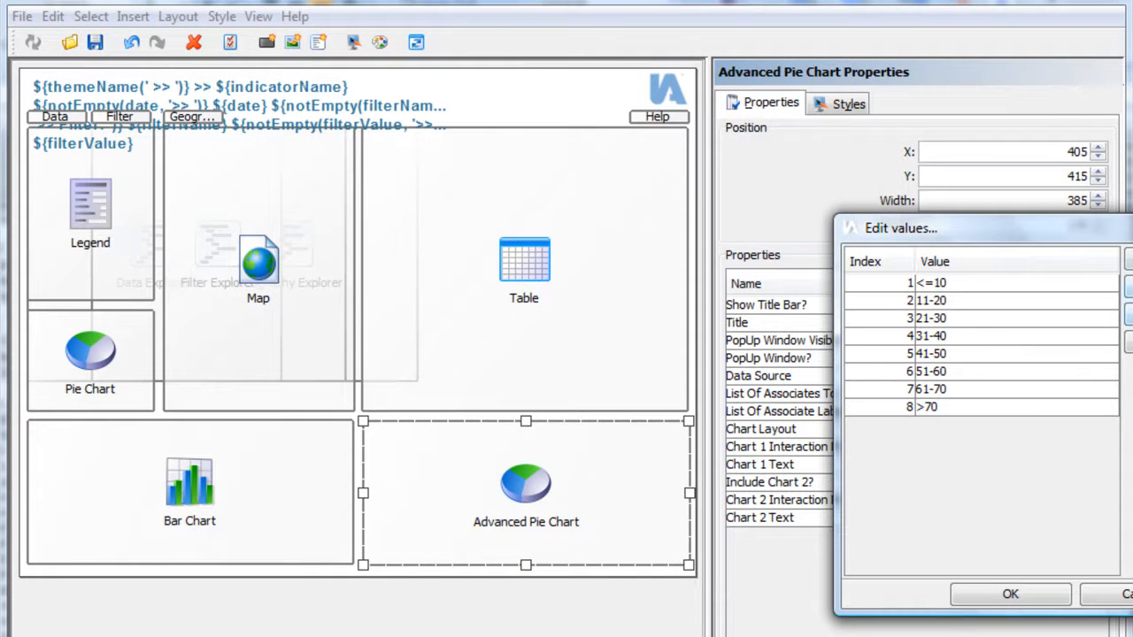
click(1009, 595)
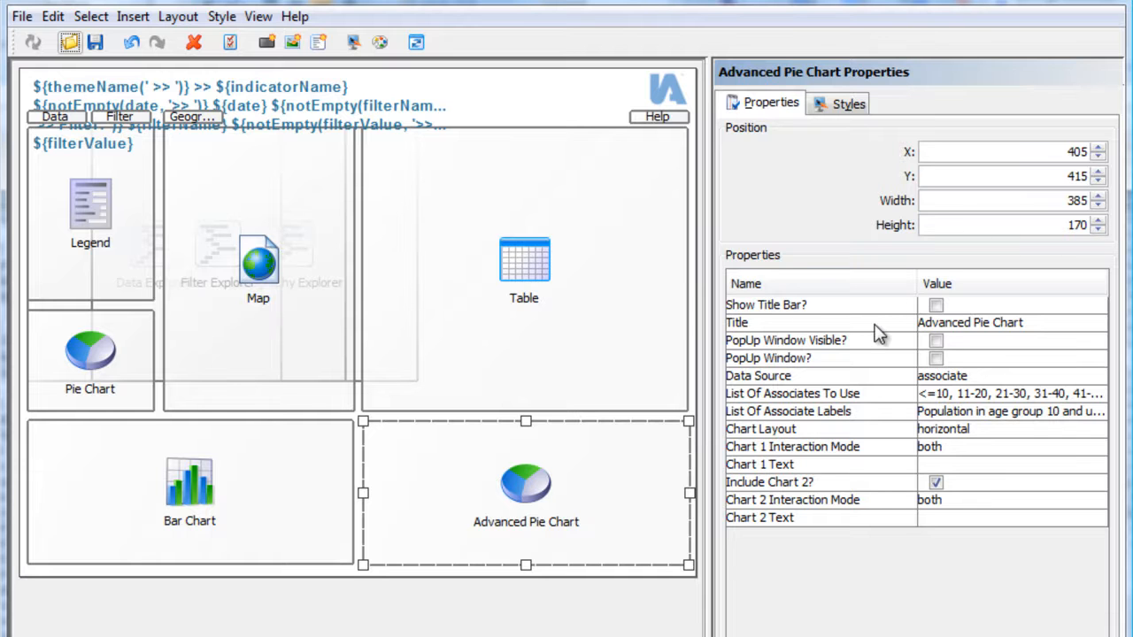
mouse_move(859, 418)
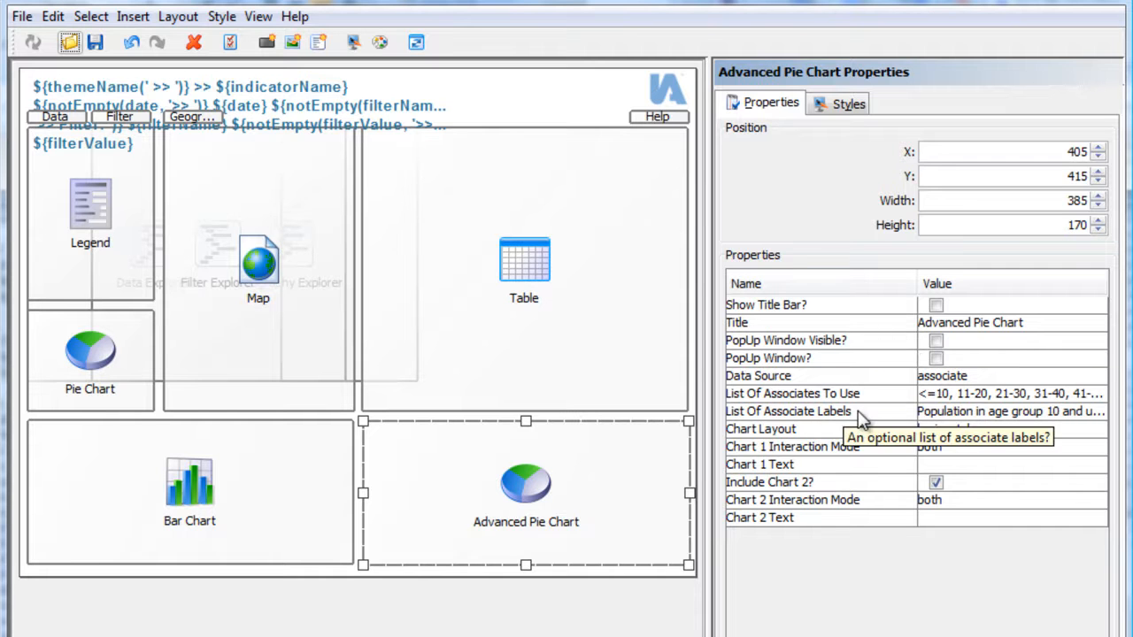
click(1009, 411)
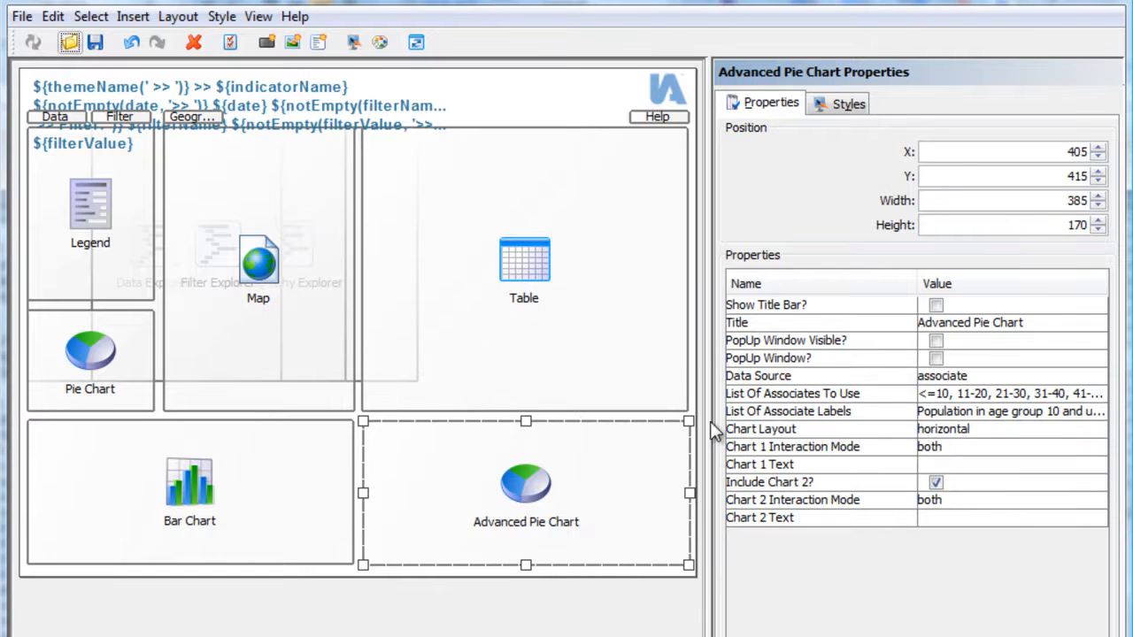
mouse_move(970, 457)
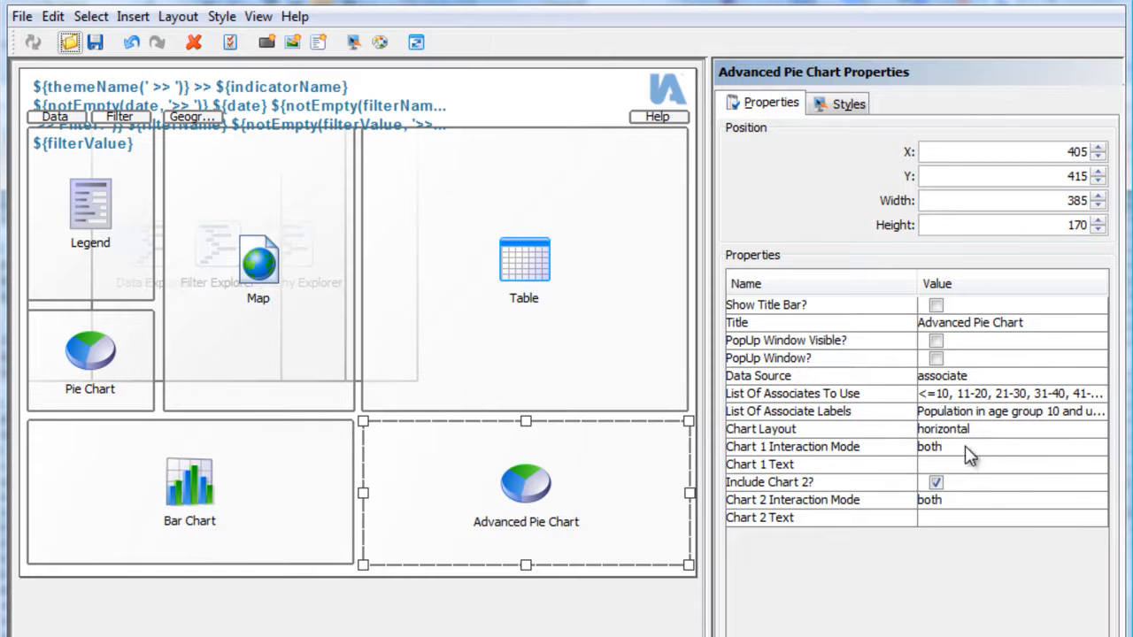
mouse_move(960, 516)
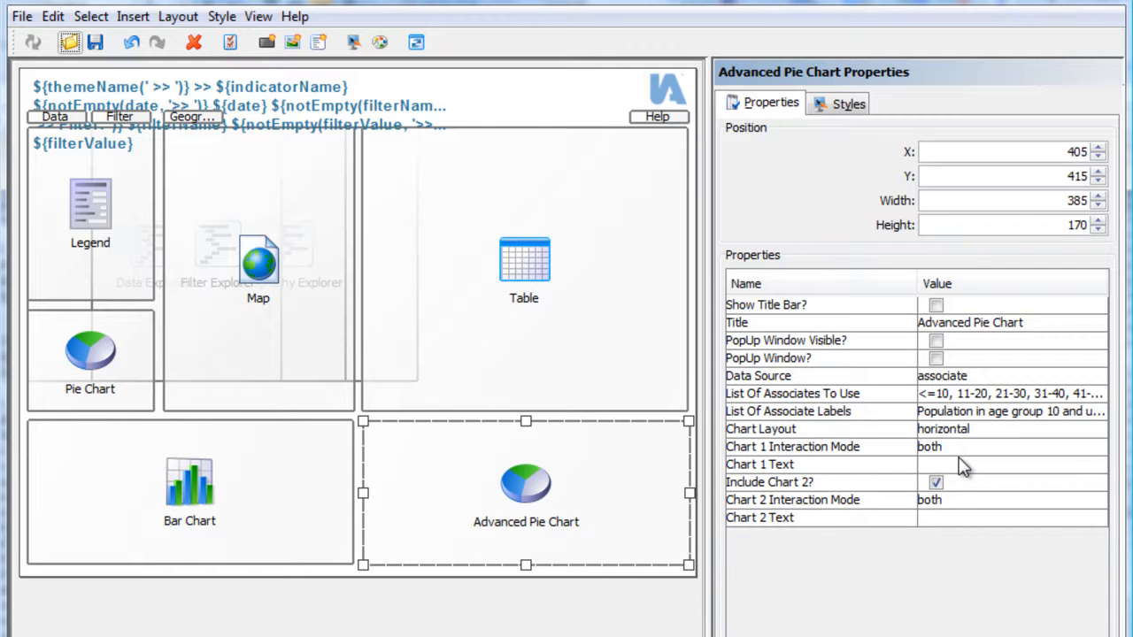
click(1011, 428)
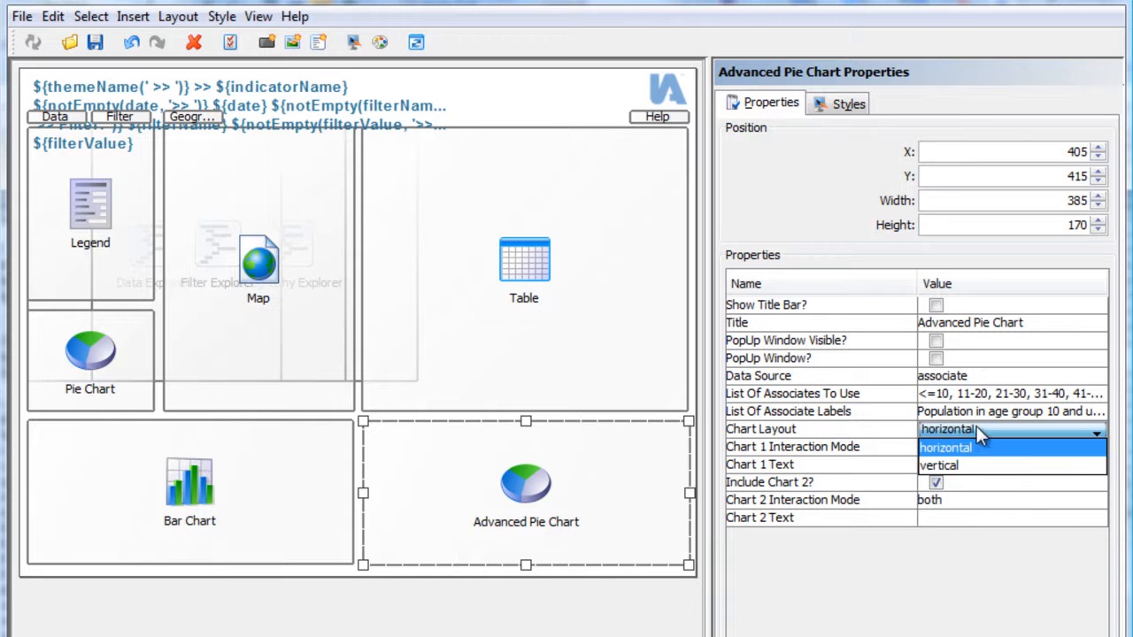
click(947, 430)
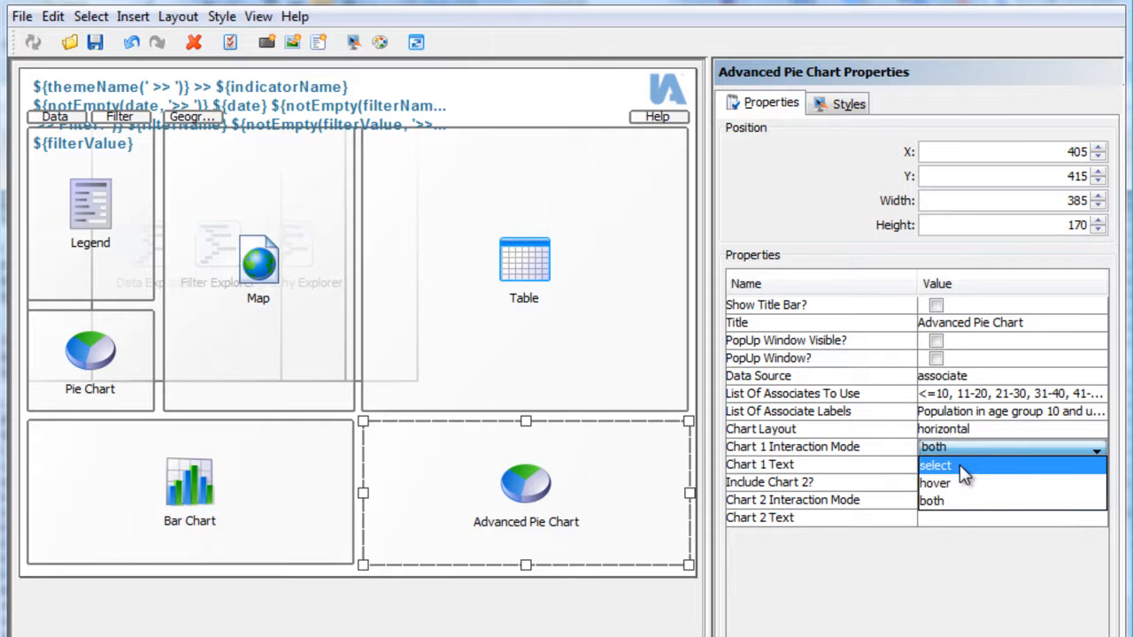
mouse_move(934, 481)
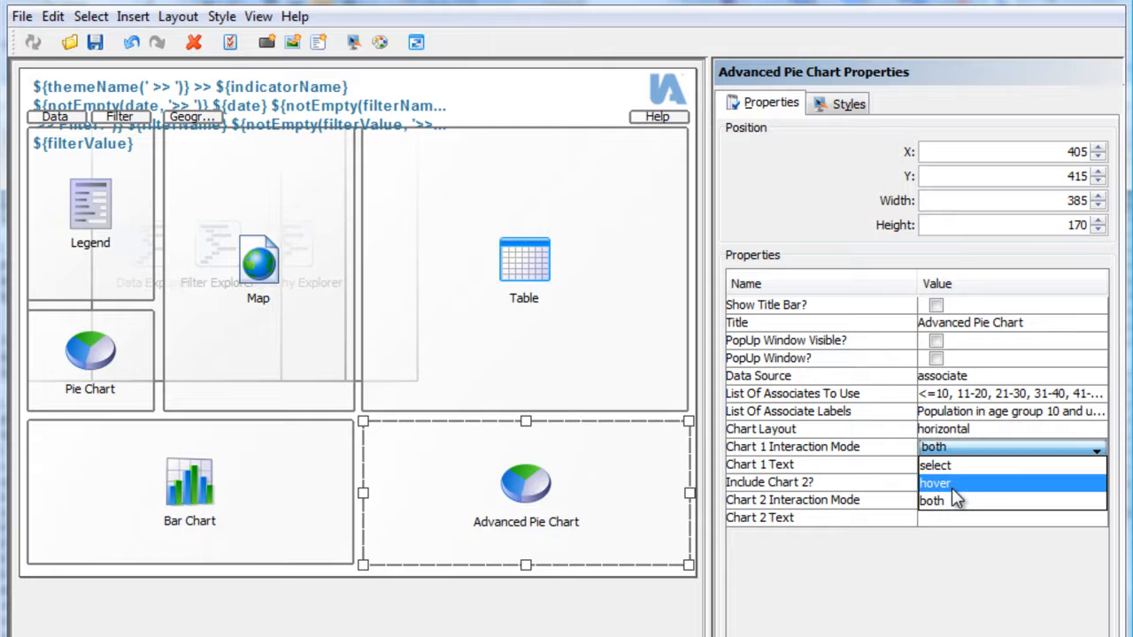
click(931, 499)
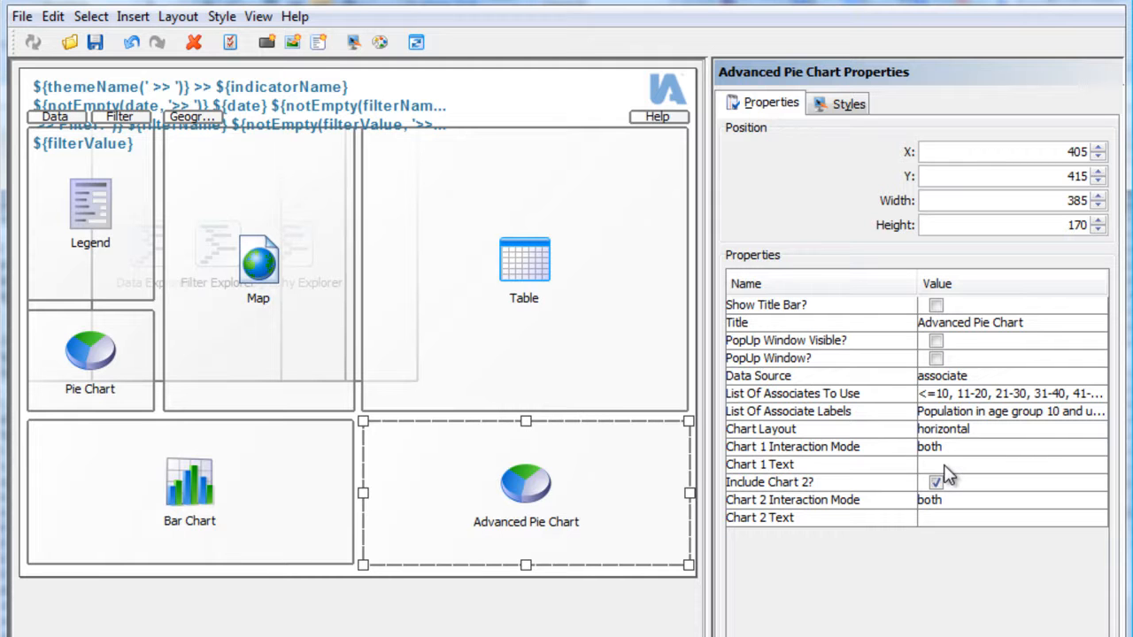
- Set Chart 1 Text to 'Select ward for breakdown' and return to the browser report
click(1012, 464)
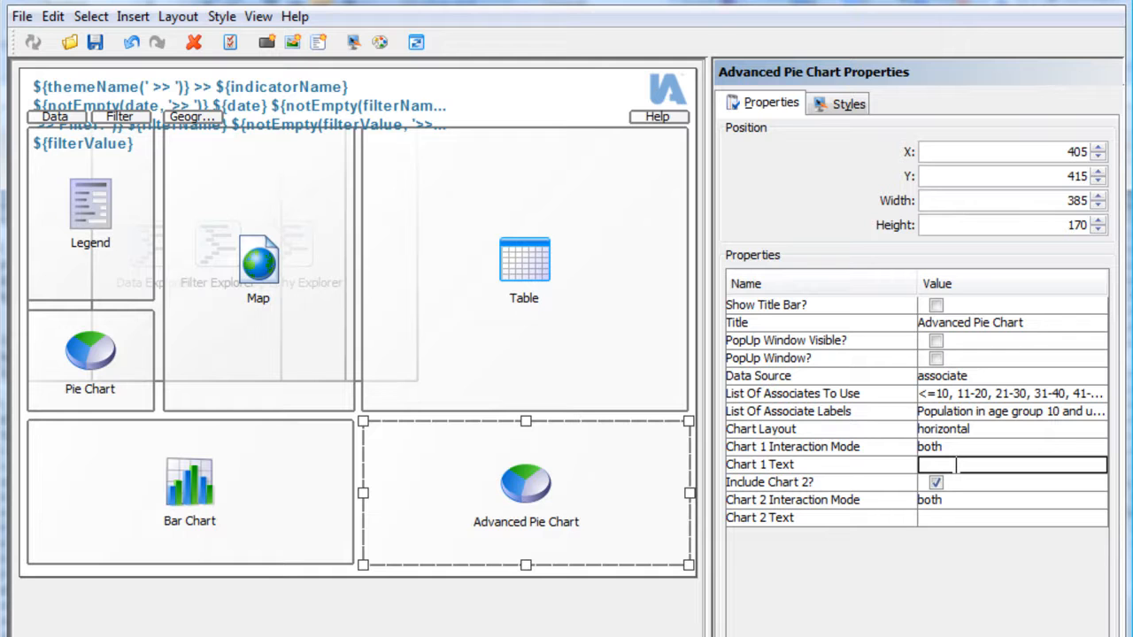
text(Select)
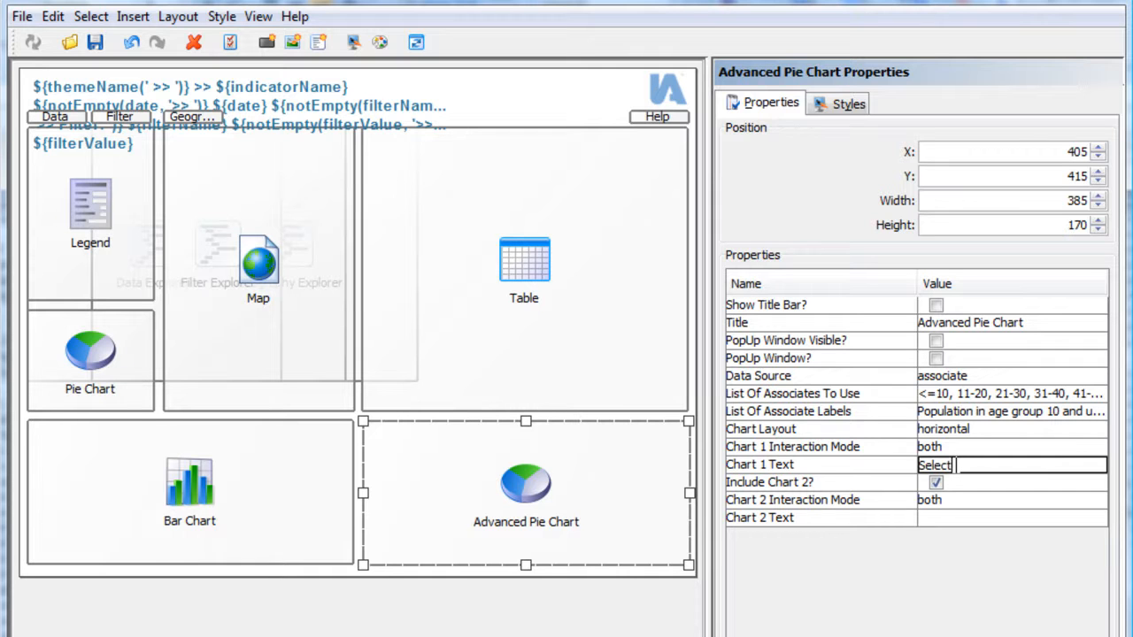
text(ward for break)
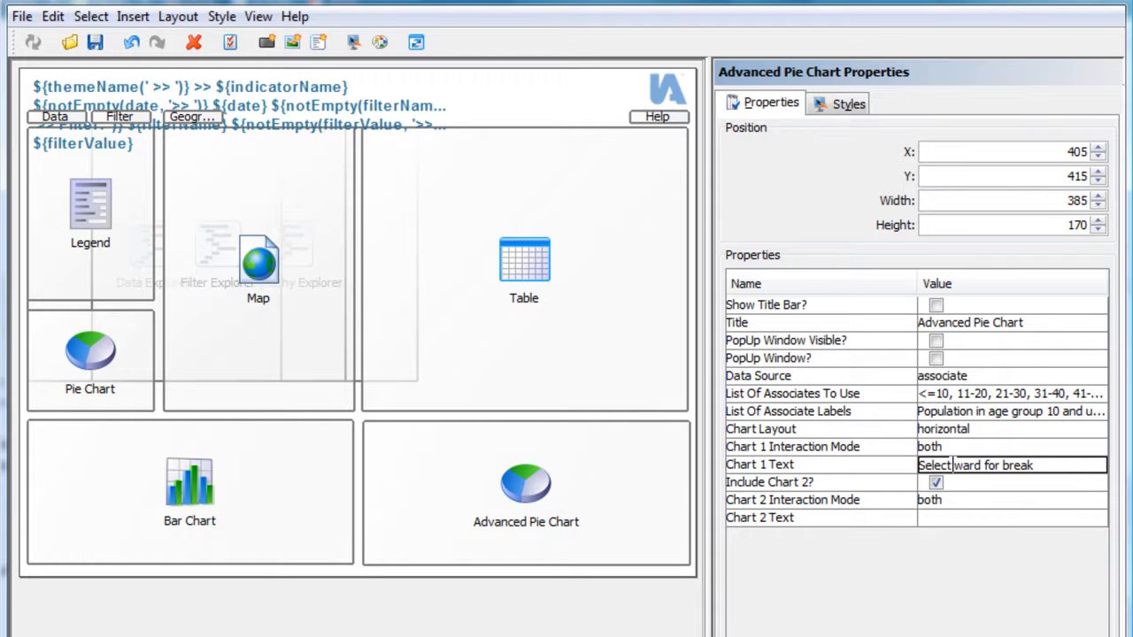
text(down)
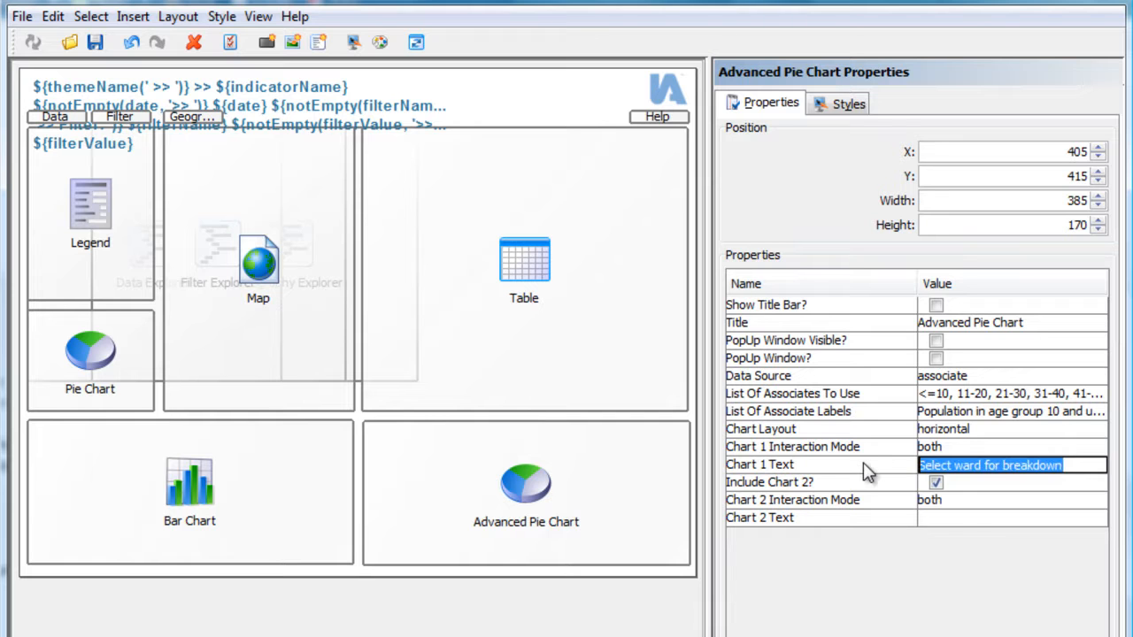
click(1009, 517)
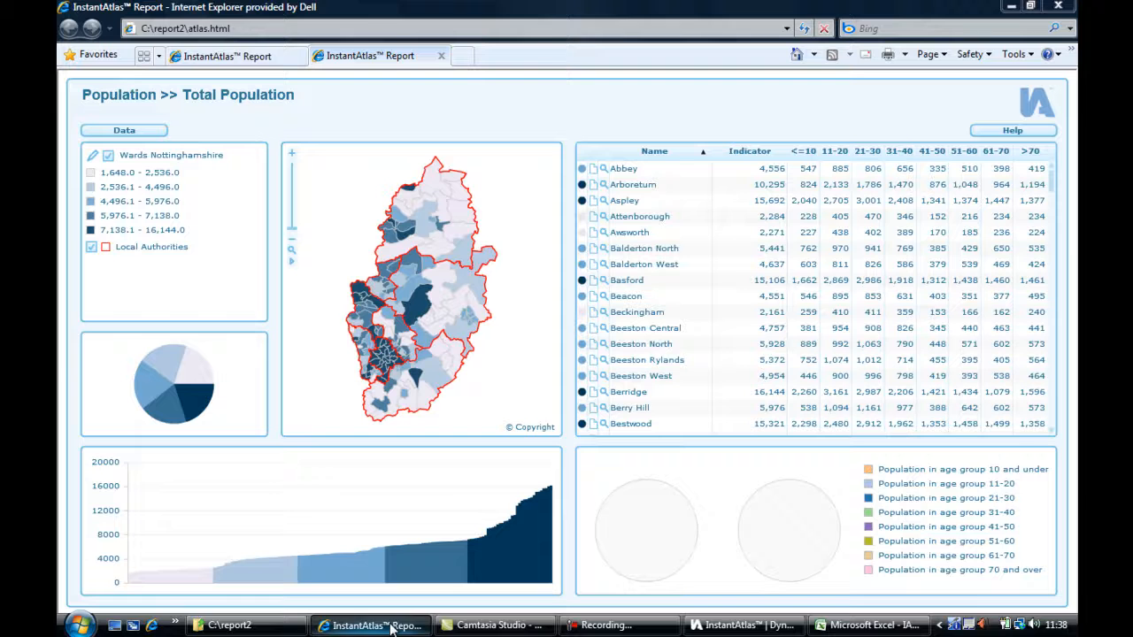
- Reload the report, then pick two wards on the map, the second being Farndon, for the pies
click(804, 28)
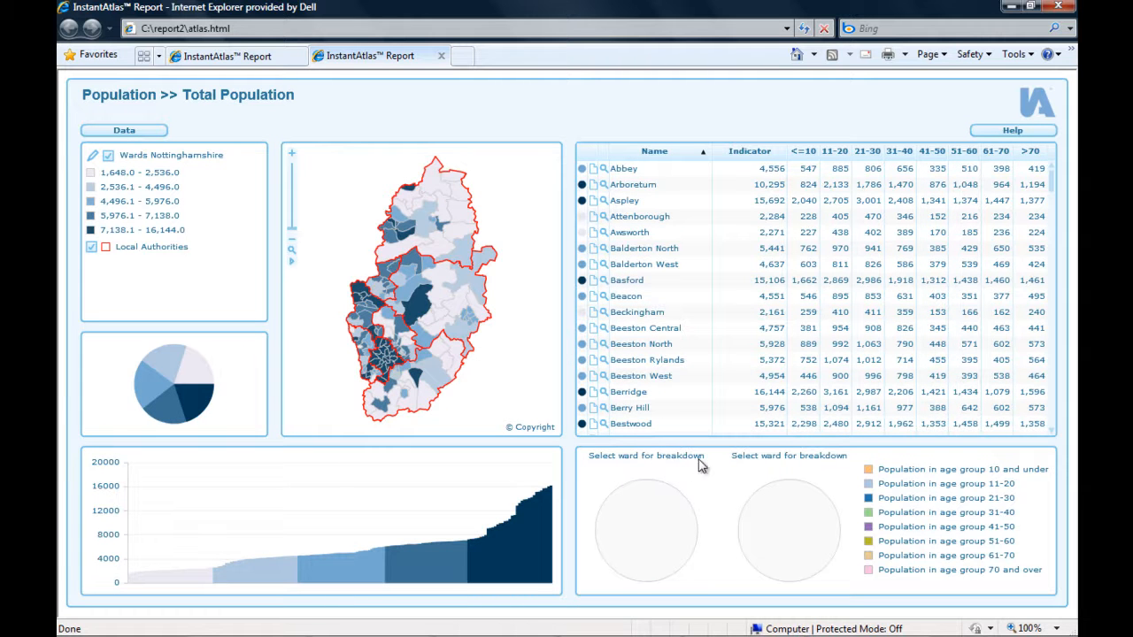
click(630, 423)
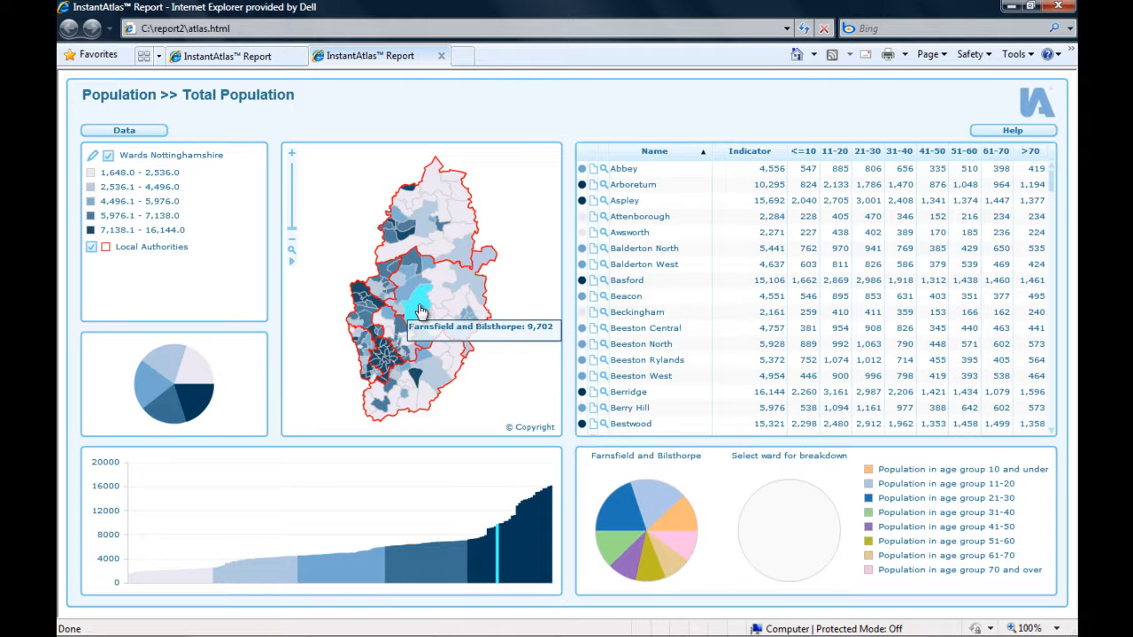
click(464, 340)
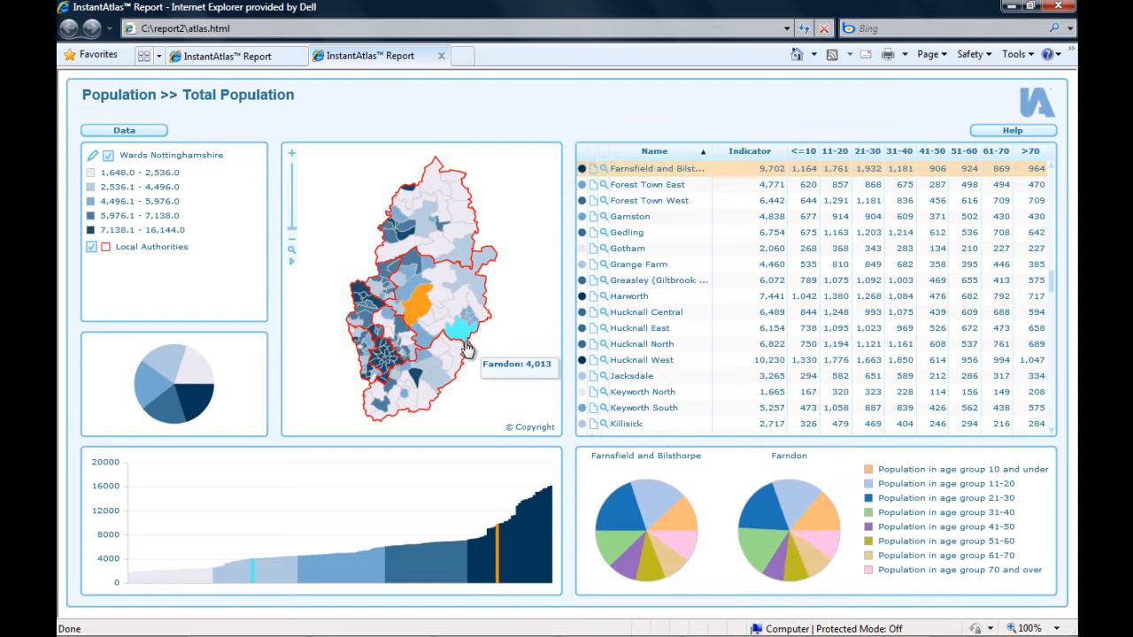